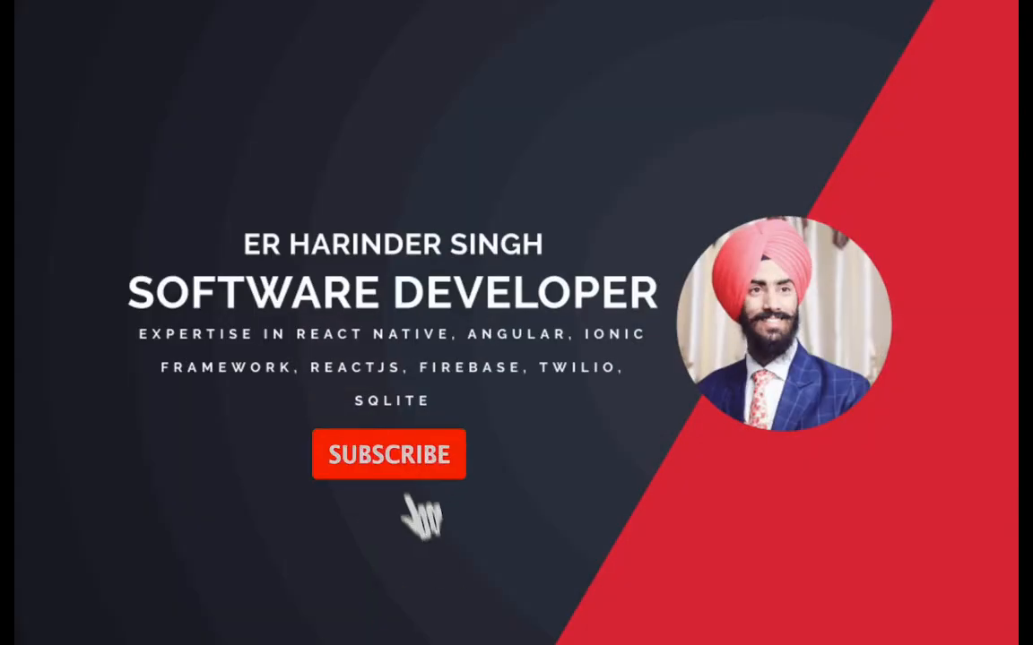
Highlight mapStateToProps, mapDispatchToProps and the changeBackgroundColor binding in stateChange.js to review them
click(389, 454)
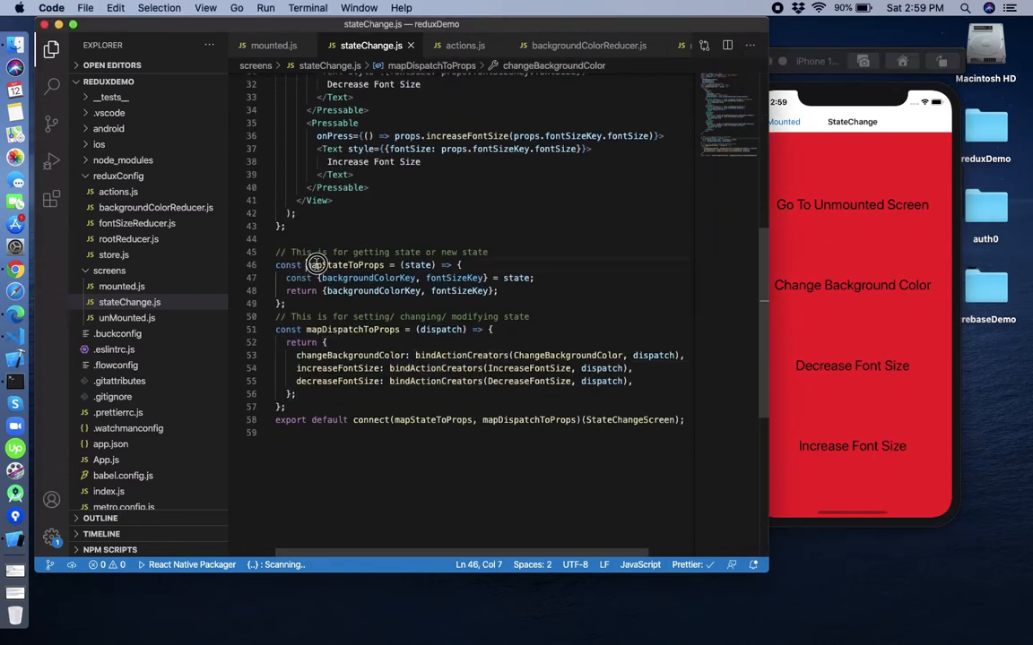
double_click(345, 264)
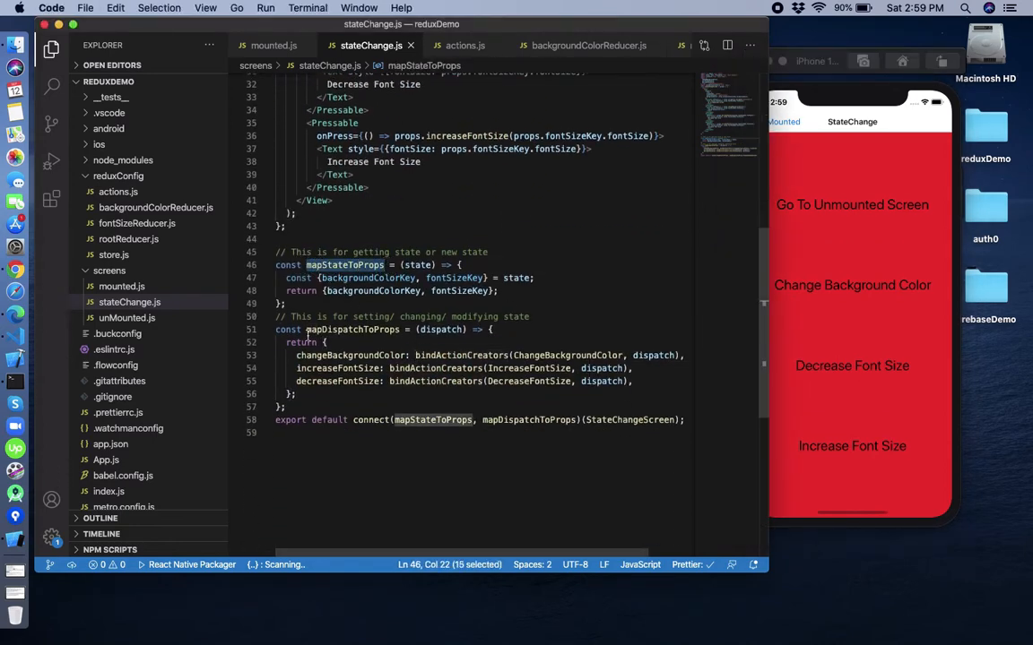
double_click(352, 329)
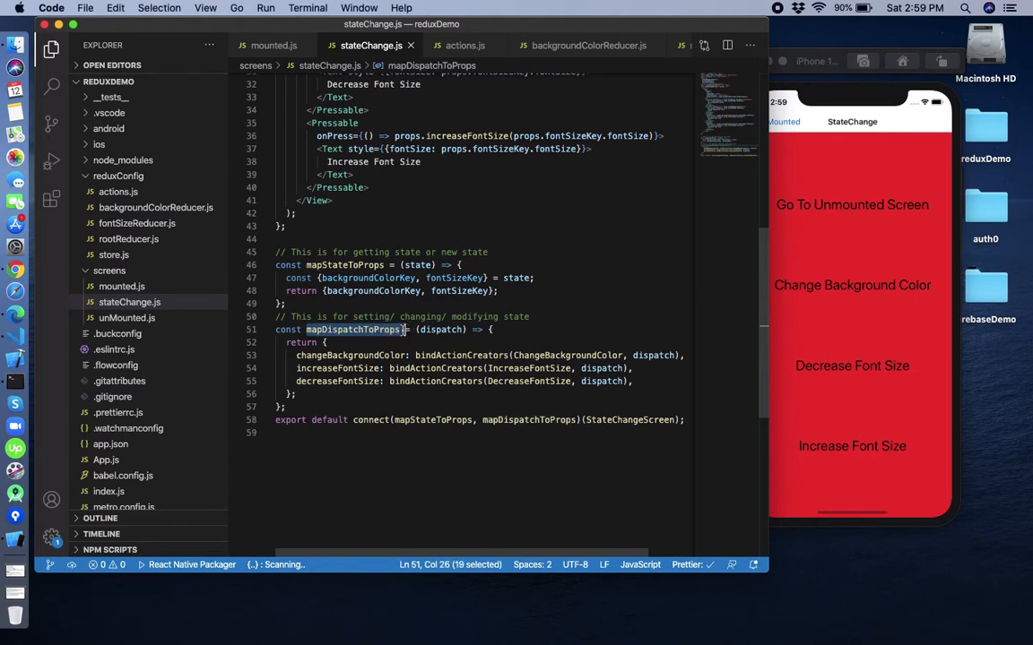
drag(405, 329, 387, 368)
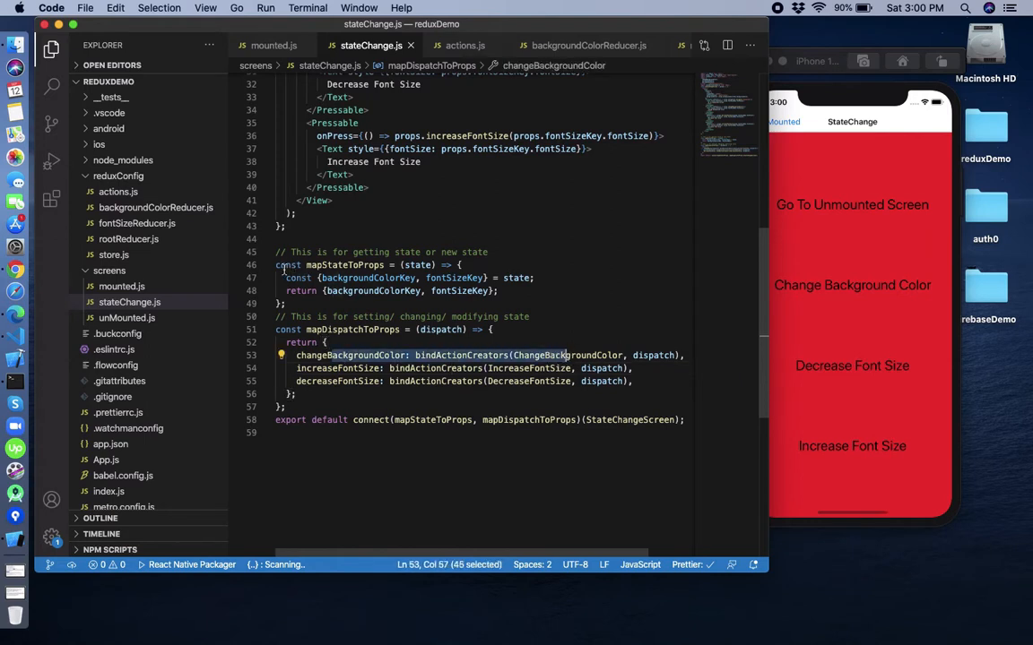
double_click(344, 264)
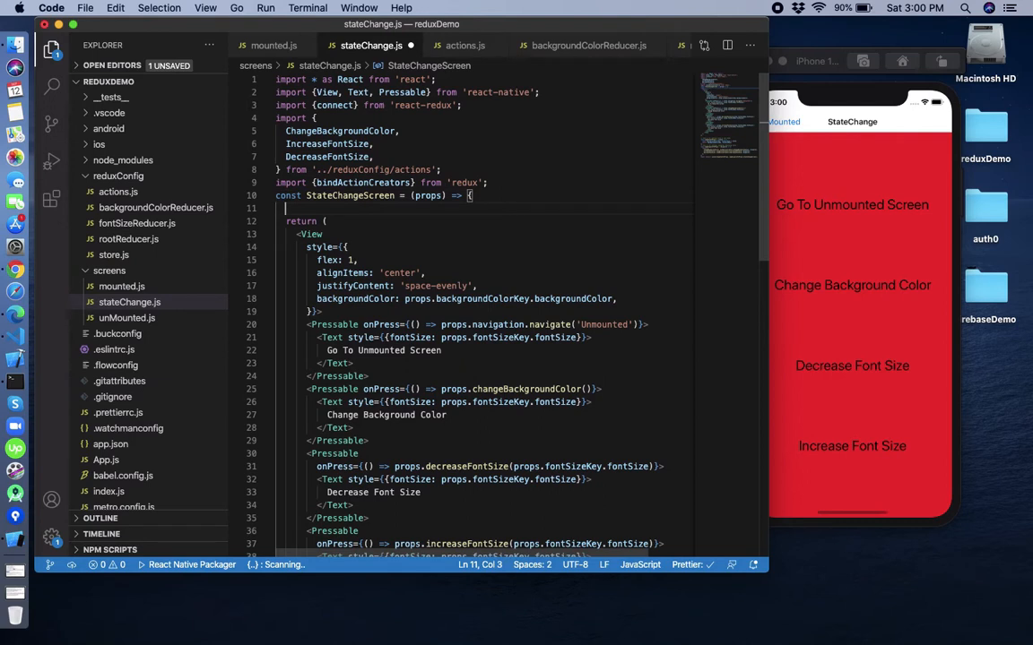
mouse_move(869, 173)
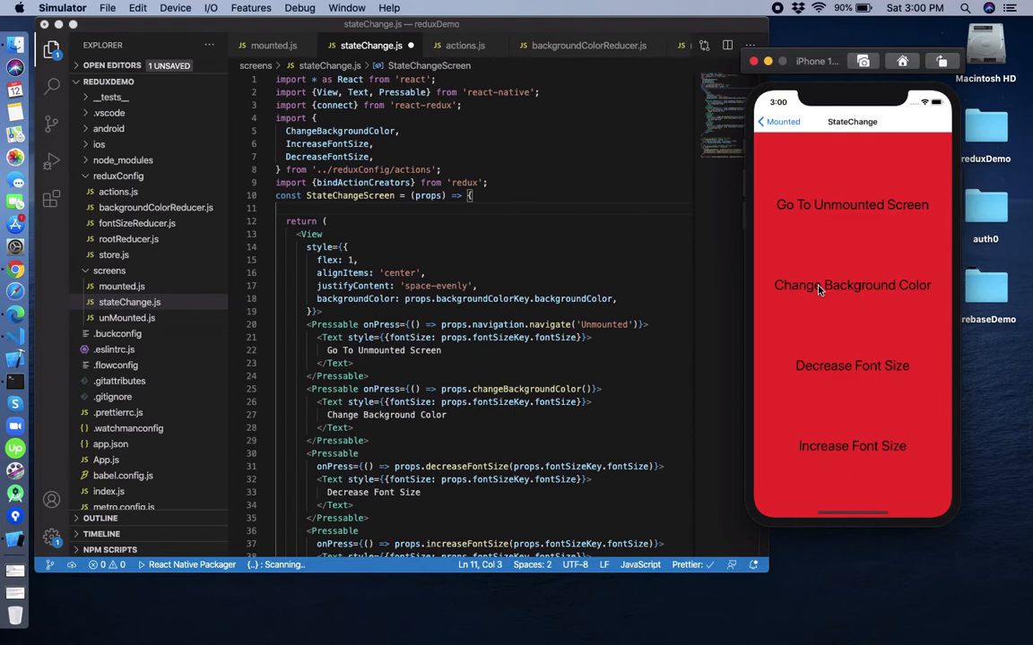
mouse_move(823, 457)
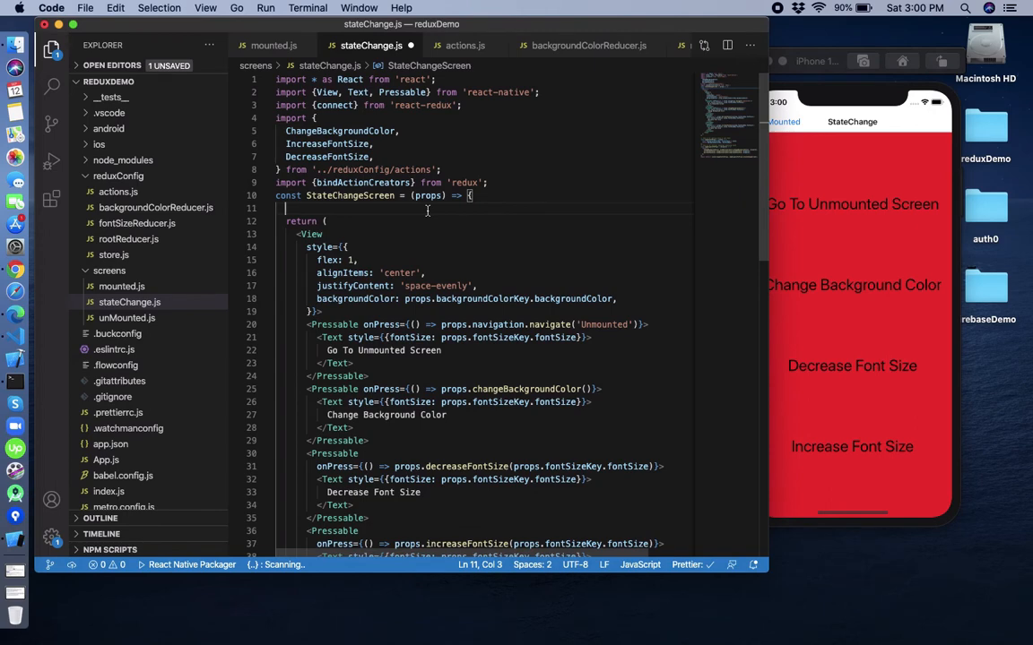
Write const state = useSelector((state) => state) on line 11, auto-importing useSelector from react-redux
text(const)
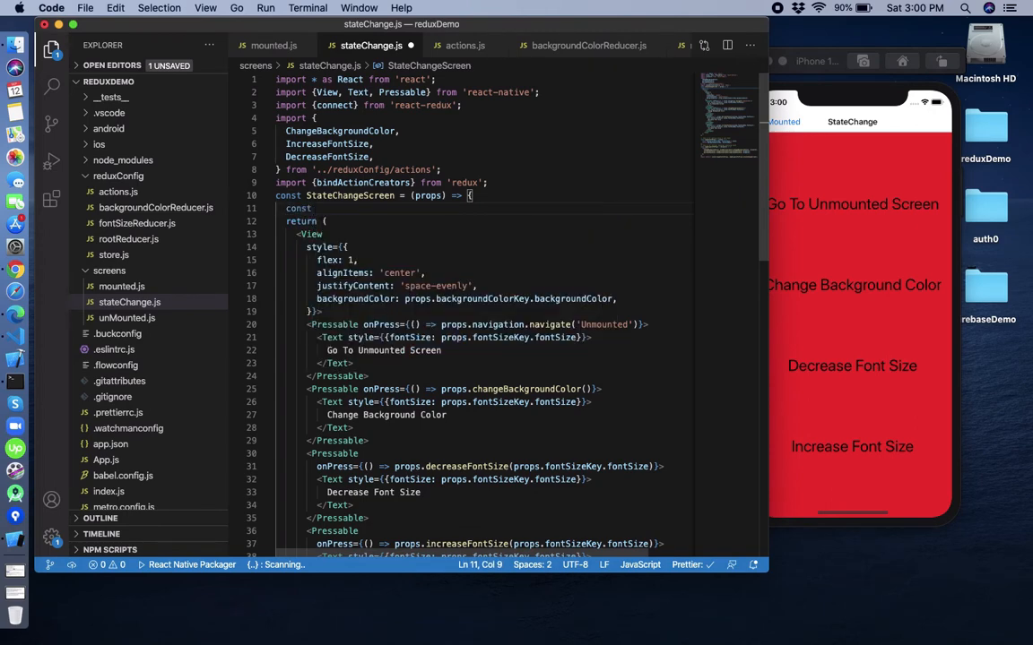
text(state)
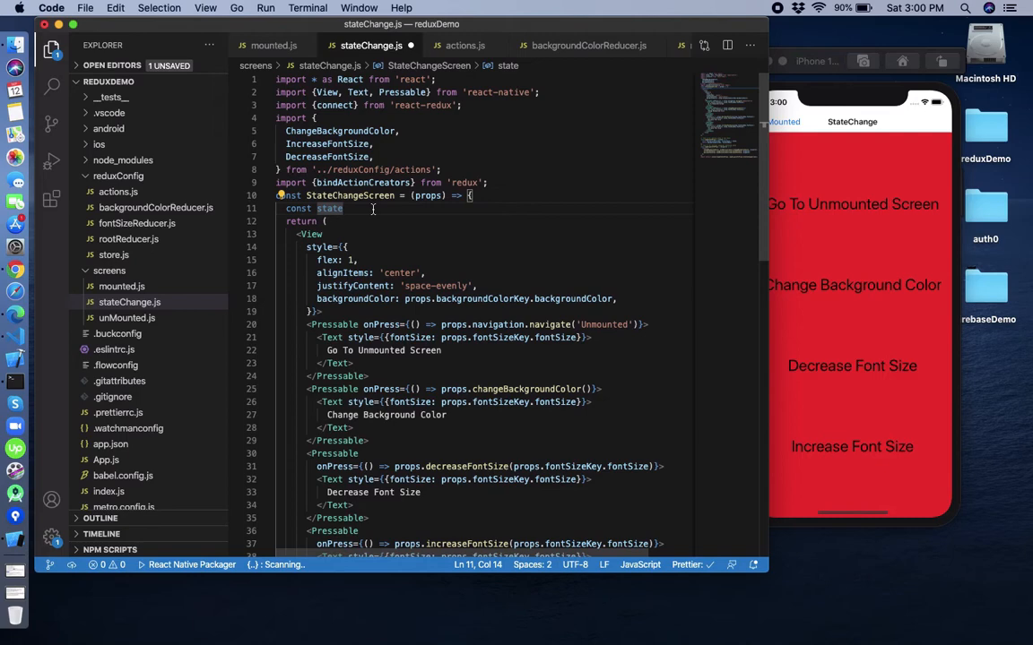
text(=u)
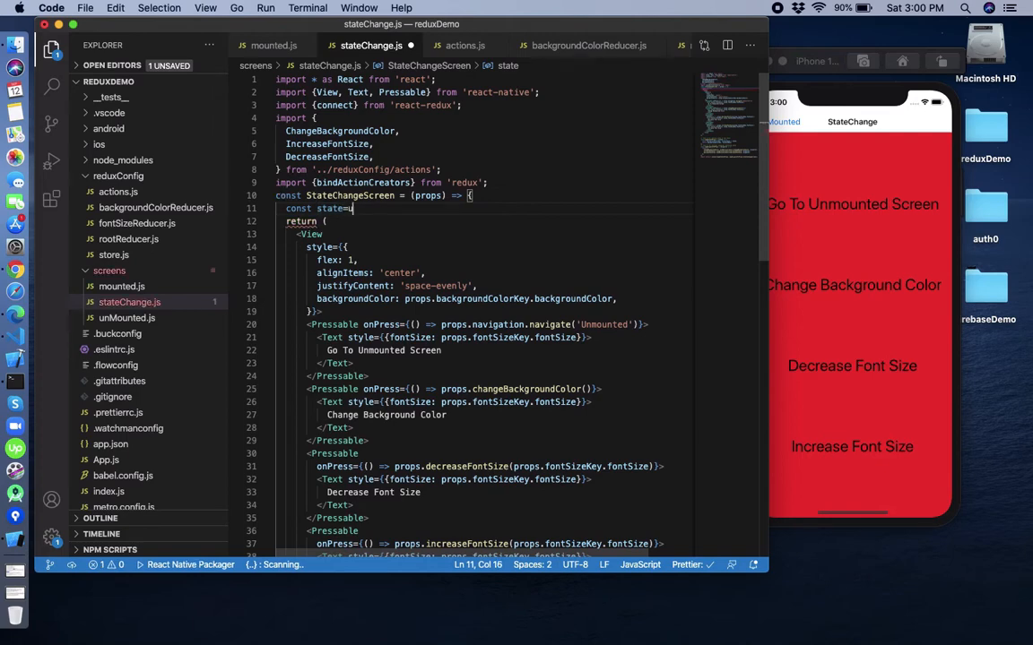
text(React.useEffect)
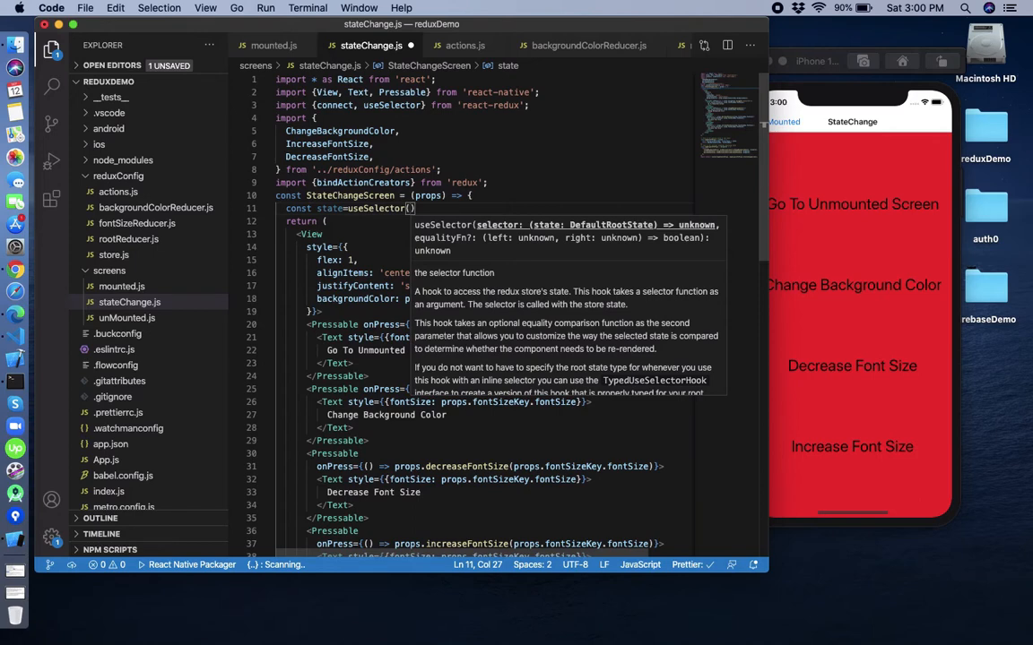
text(state=>)
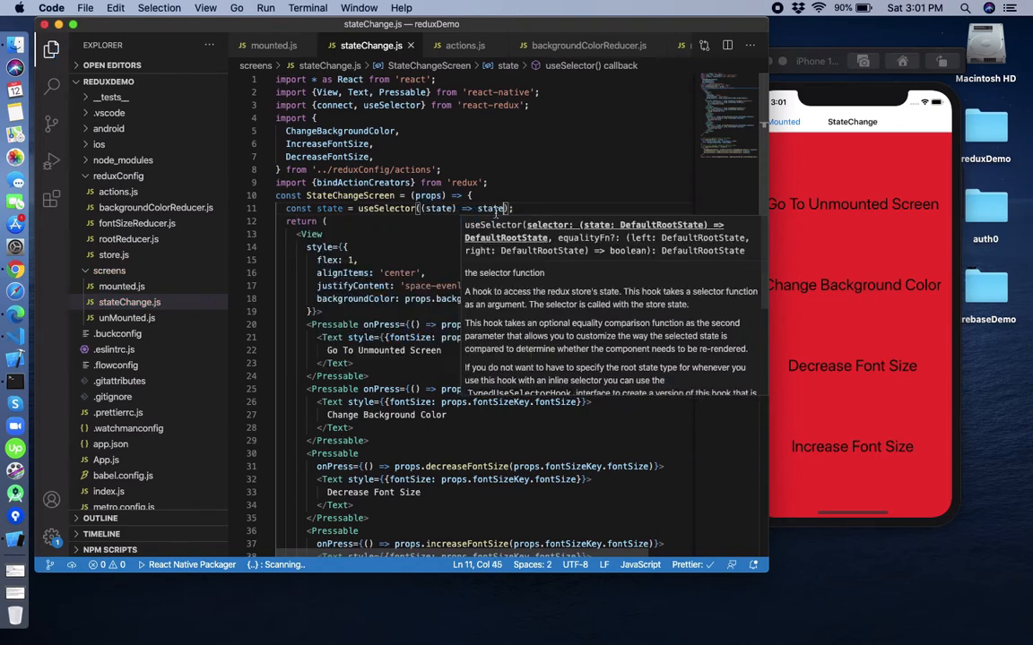
text(alert)
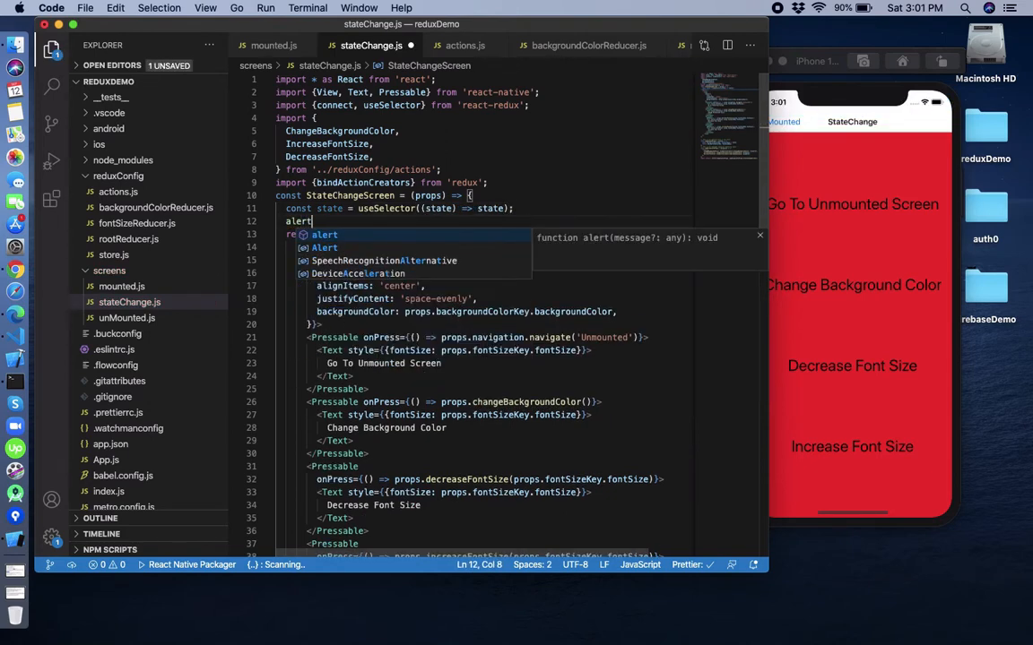
Alert JSON.stringify(state) and dismiss the resulting alert in the Simulator
text((state));)
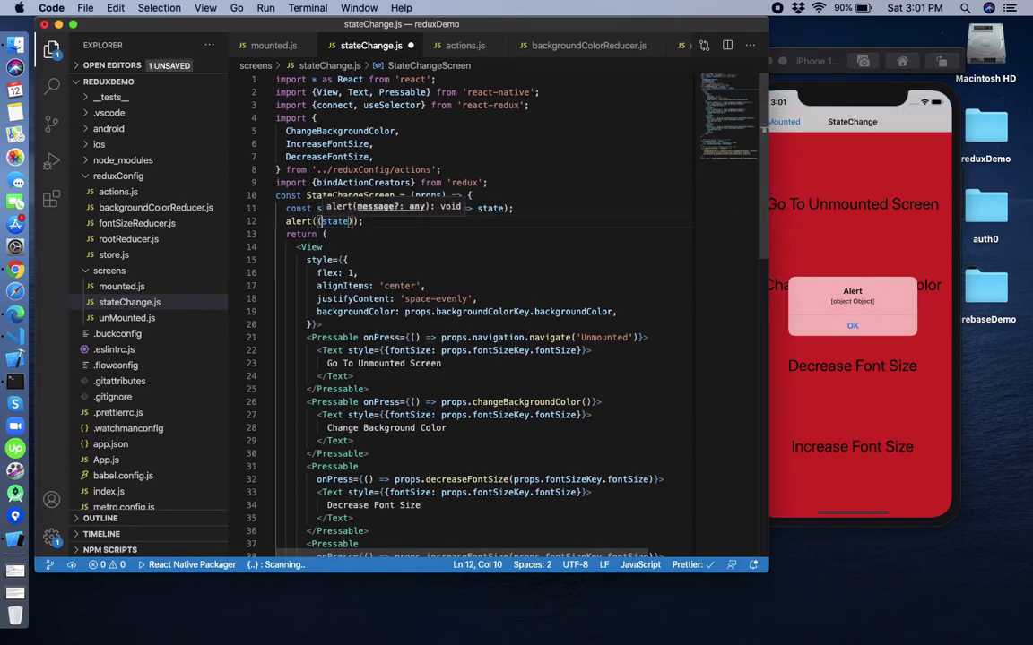
text(JSON.stringify)
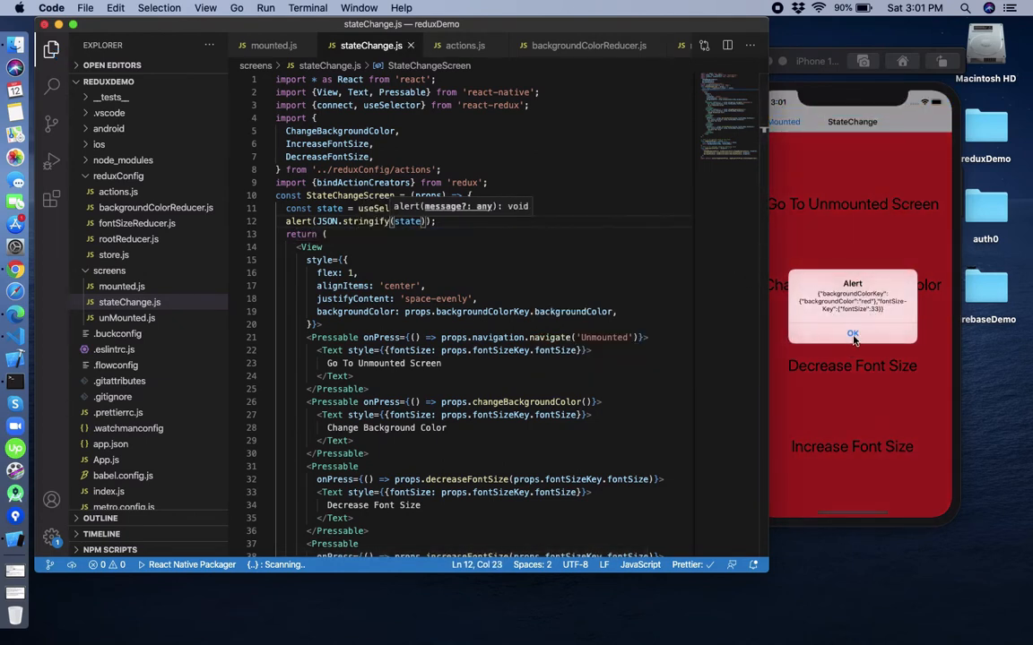
click(853, 334)
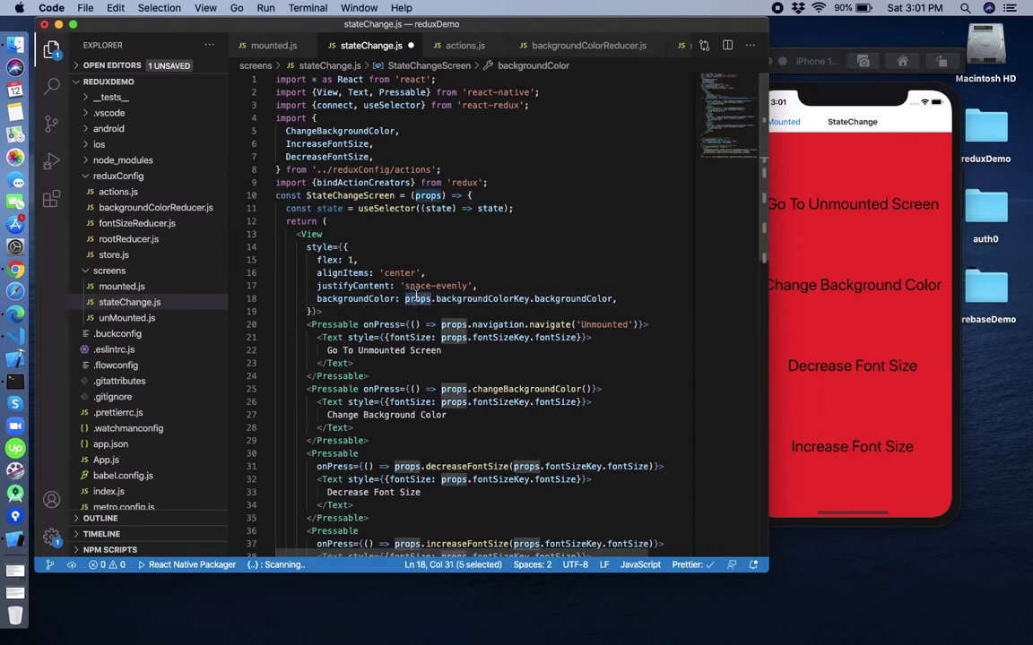
Change props.backgroundColorKey and props.fontSizeKey to state.* and select mapStateToProps for removal
text(state)
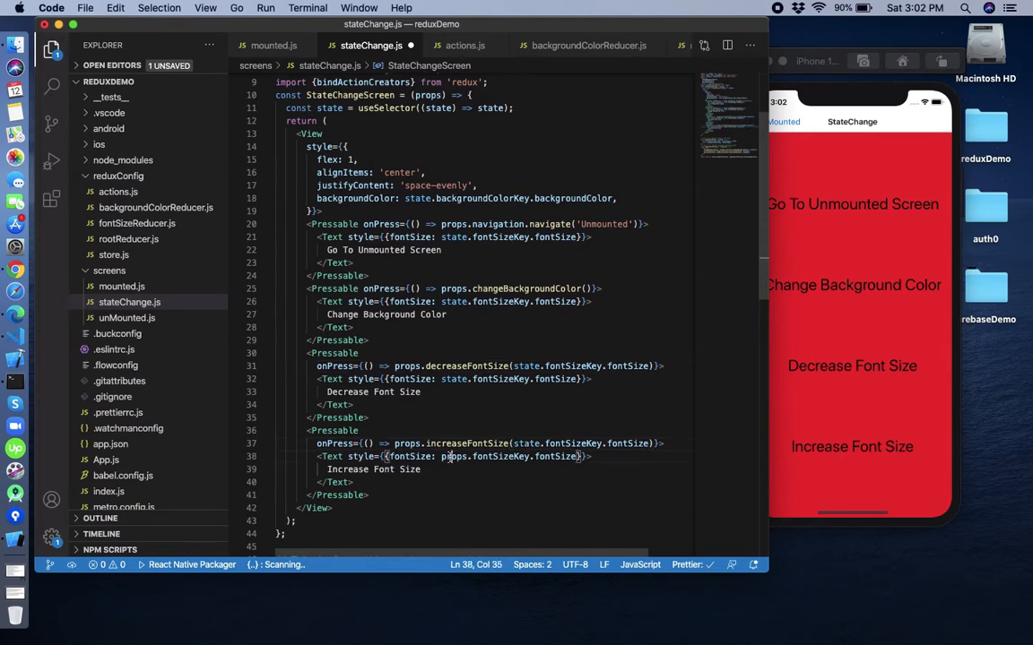
scroll(down, 3)
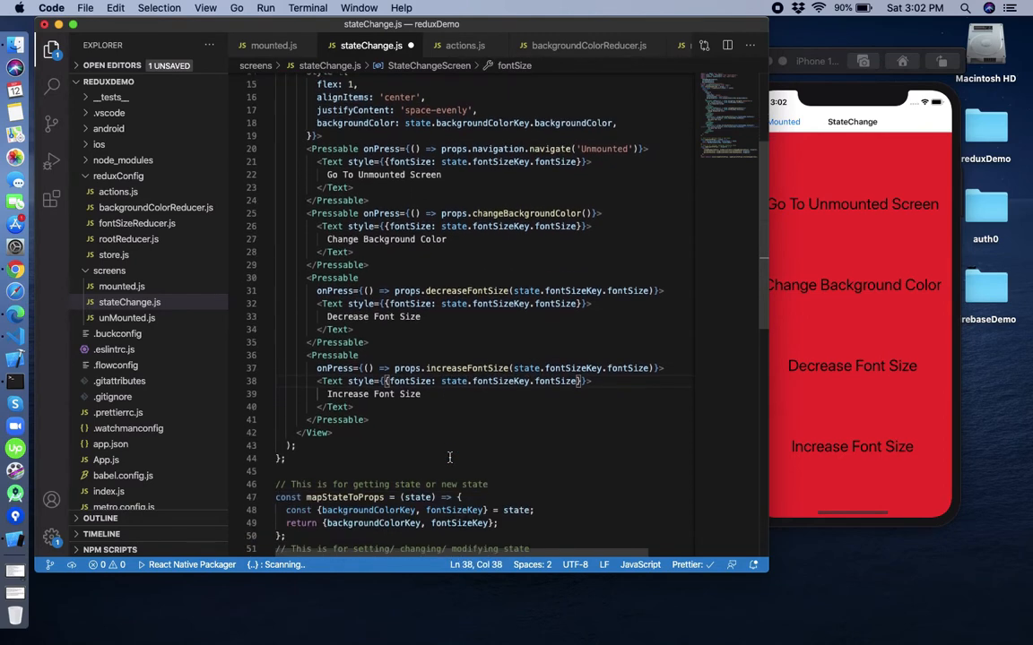
scroll(down, 3)
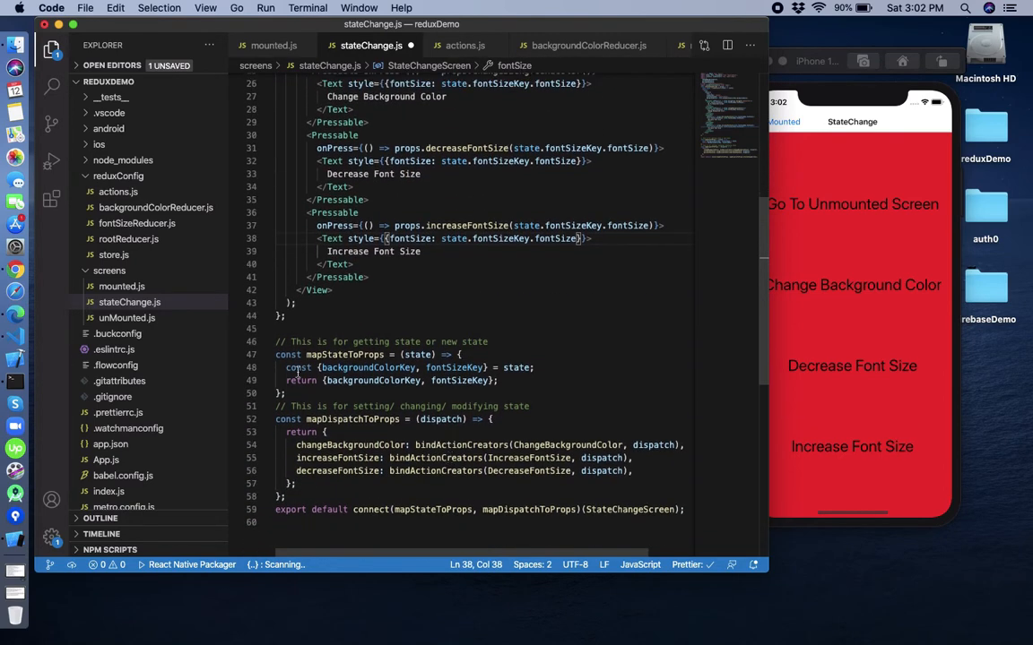
drag(275, 342, 284, 392)
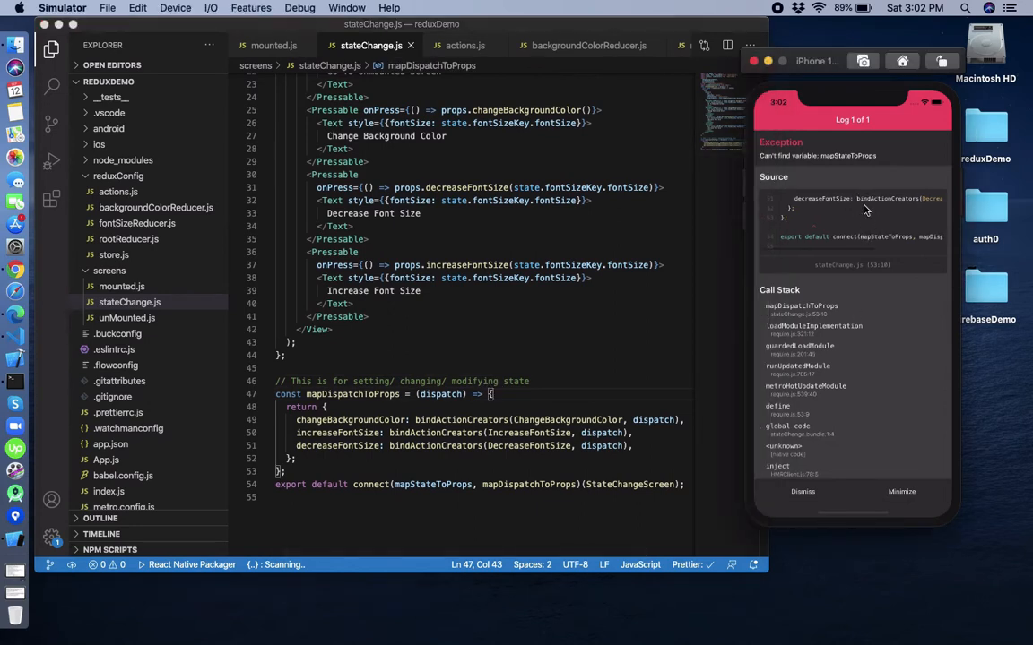
Remove mapStateToProps from connect() and dismiss the dispatch error in the Simulator
double_click(432, 484)
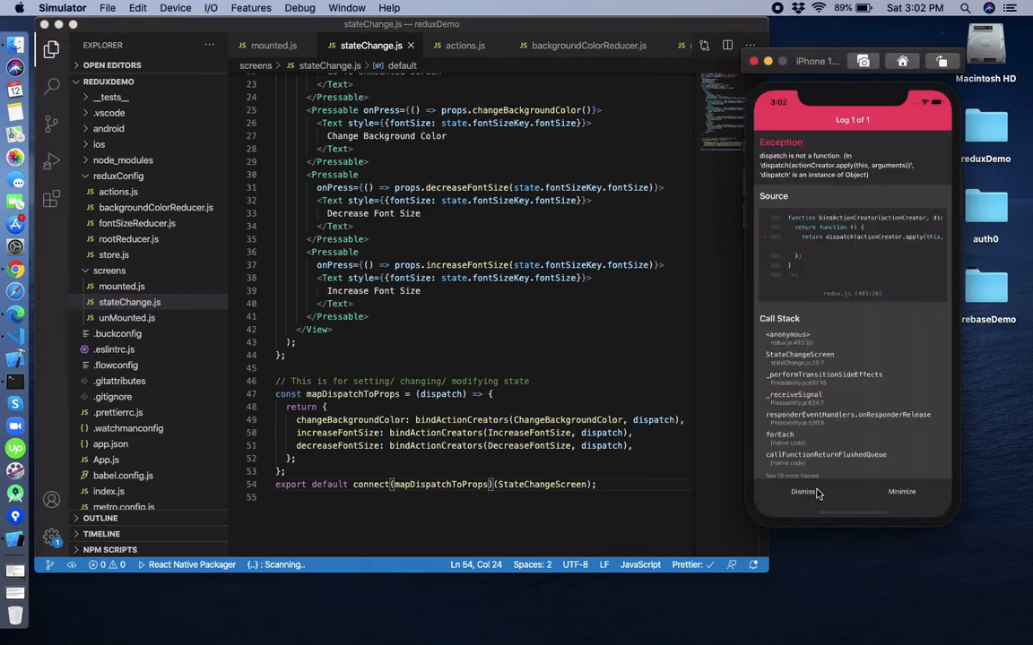
click(805, 492)
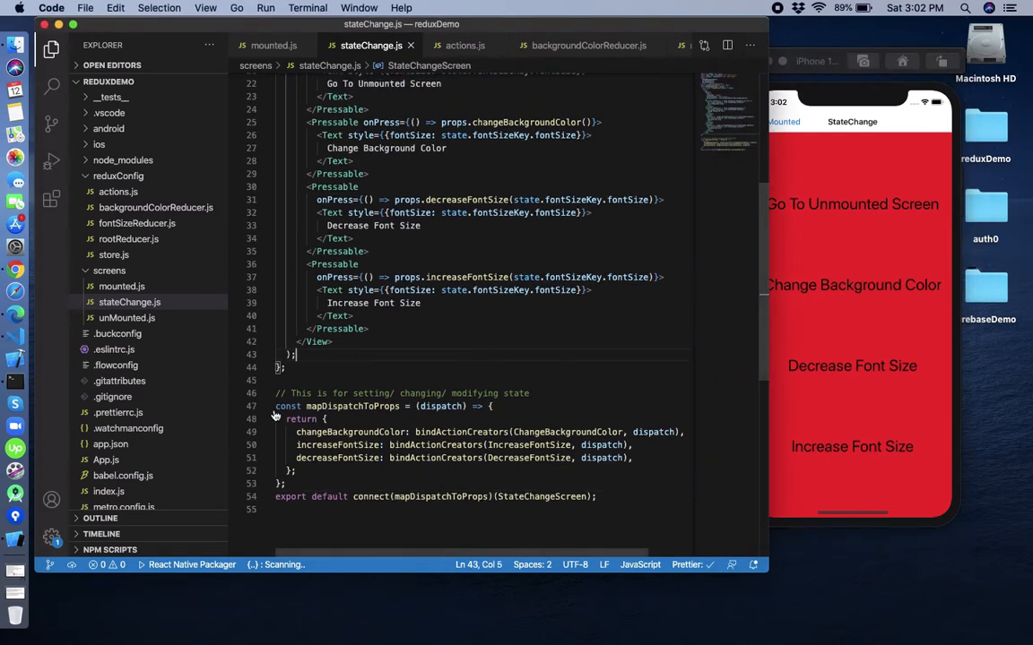
drag(275, 407, 317, 479)
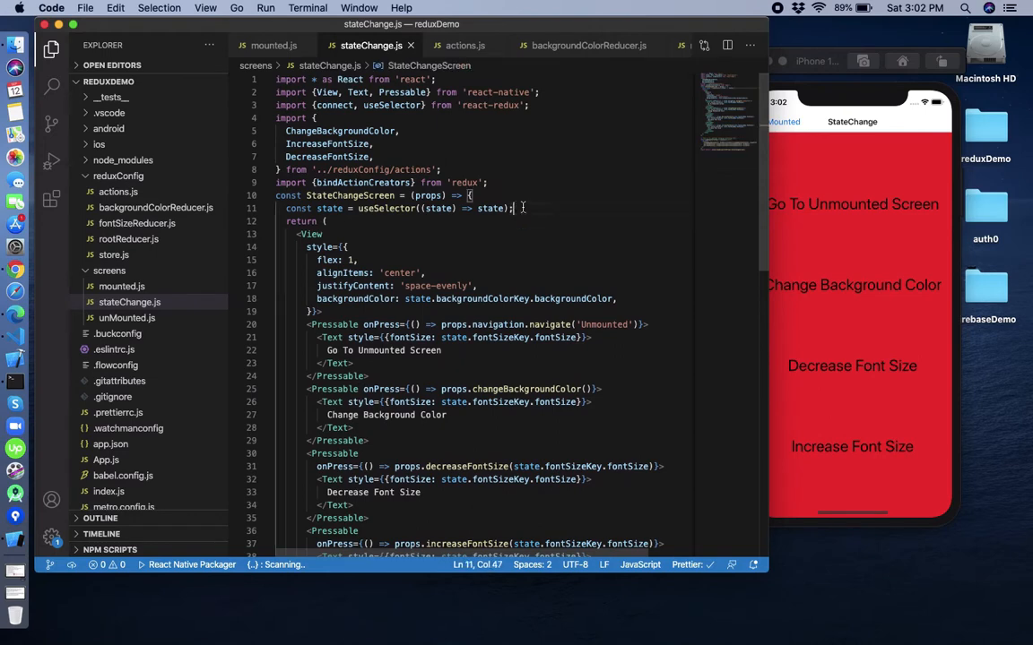
Add const dispatch = useDispatch(); below the state constant
key(Enter)
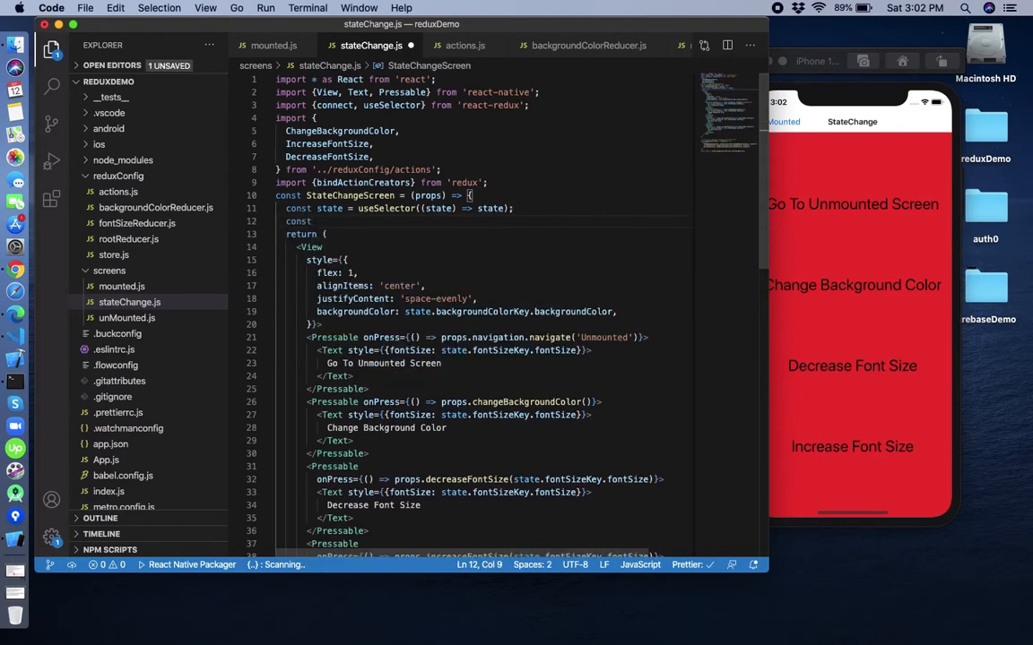
text(dispatch=)
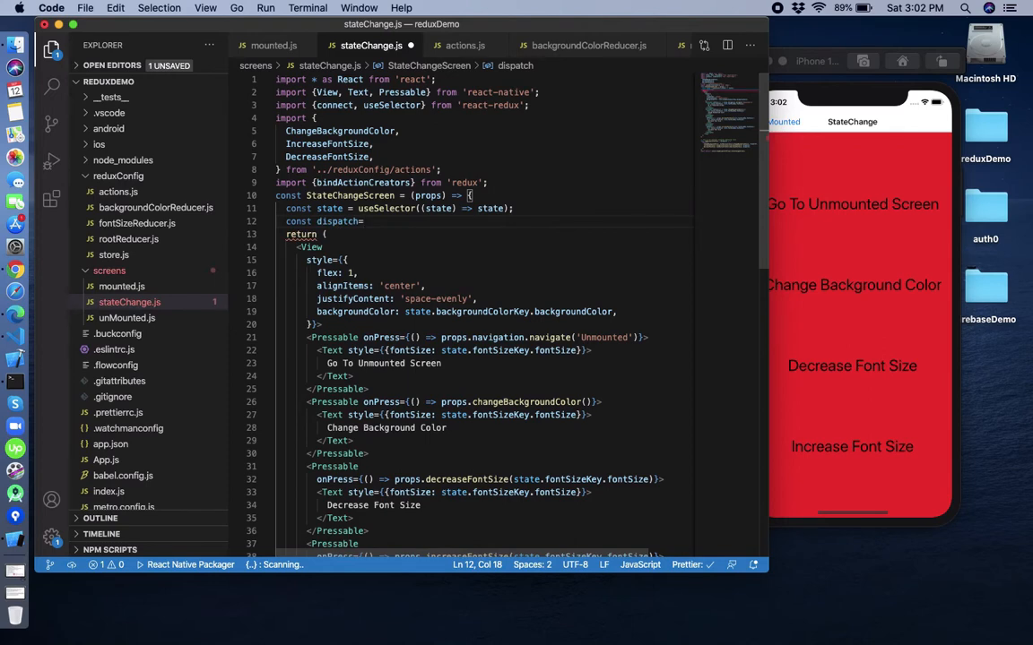
text(useDispatch)
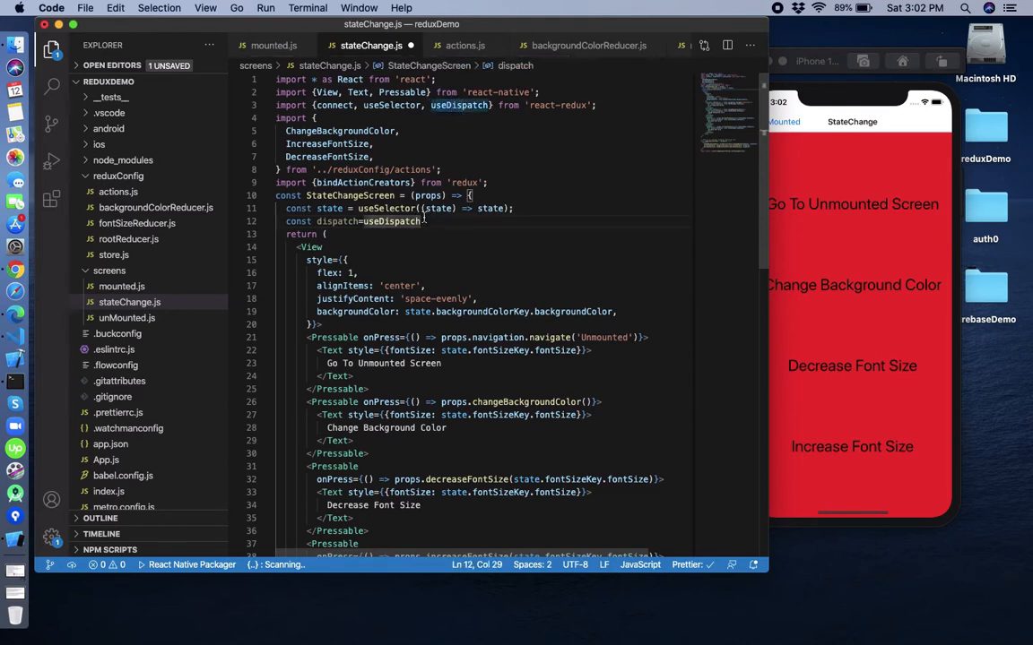
text(();)
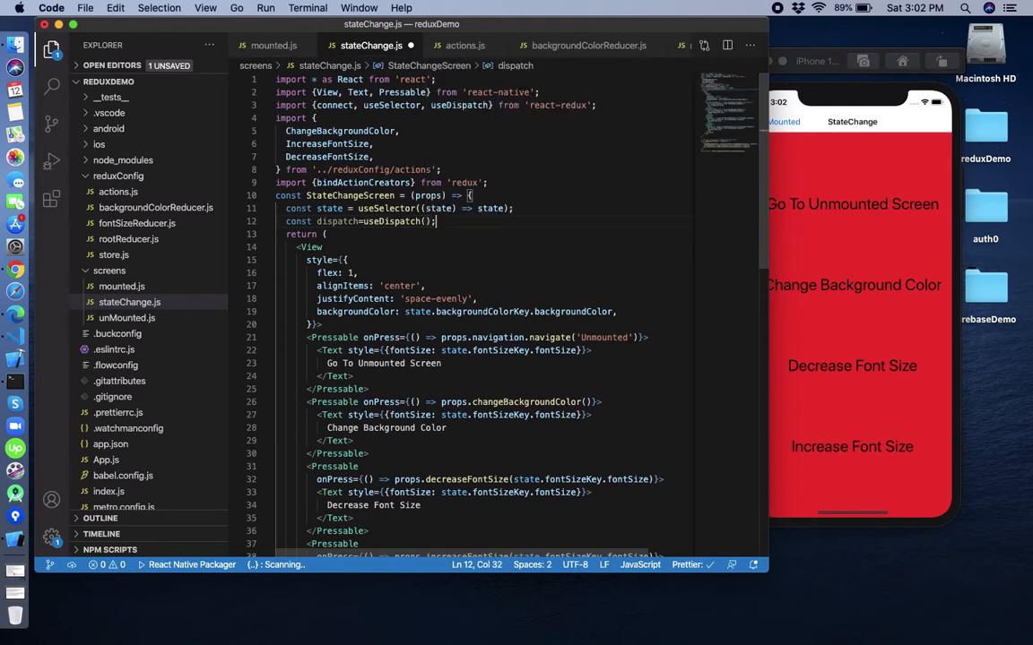
double_click(338, 221)
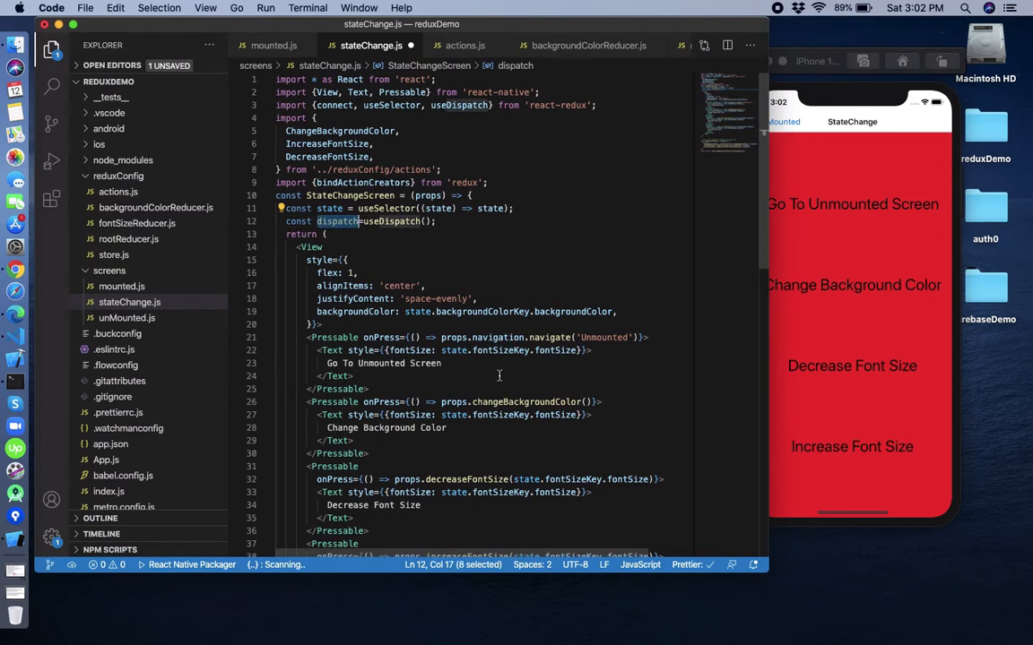
scroll(down, 3)
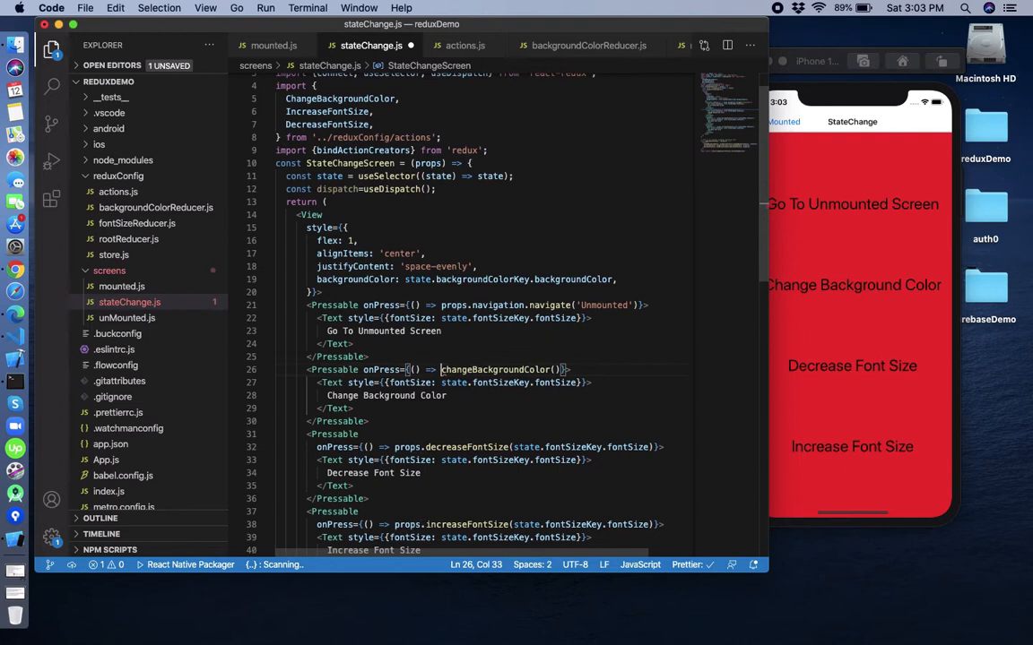
Replace the props action calls in the onPress handlers with dispatch(changeBackgroundColor(...))-style calls
double_click(507, 369)
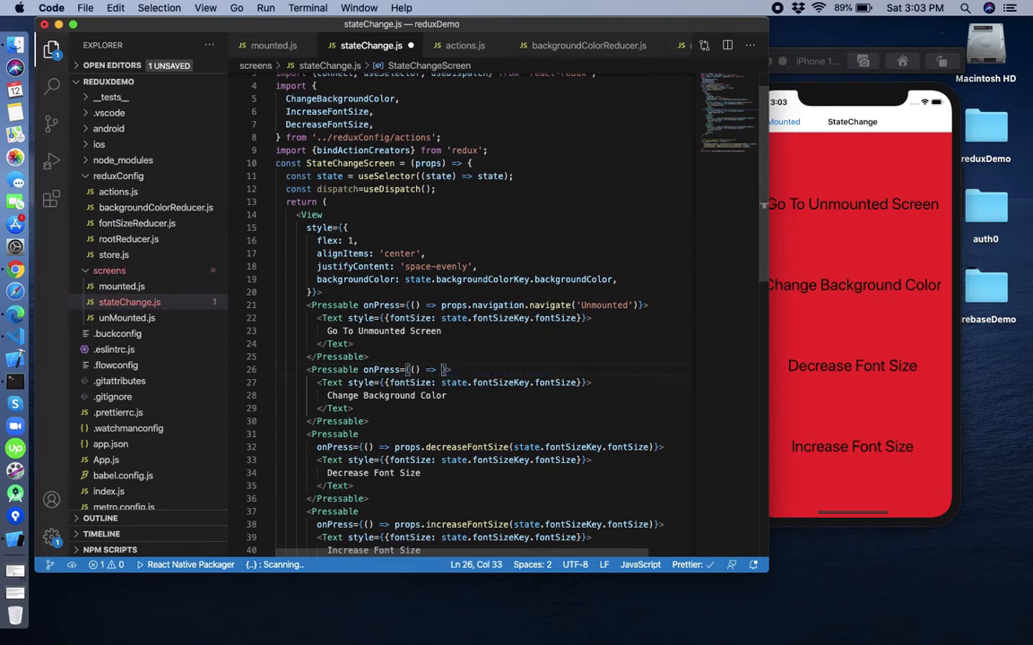
text(dispatch()
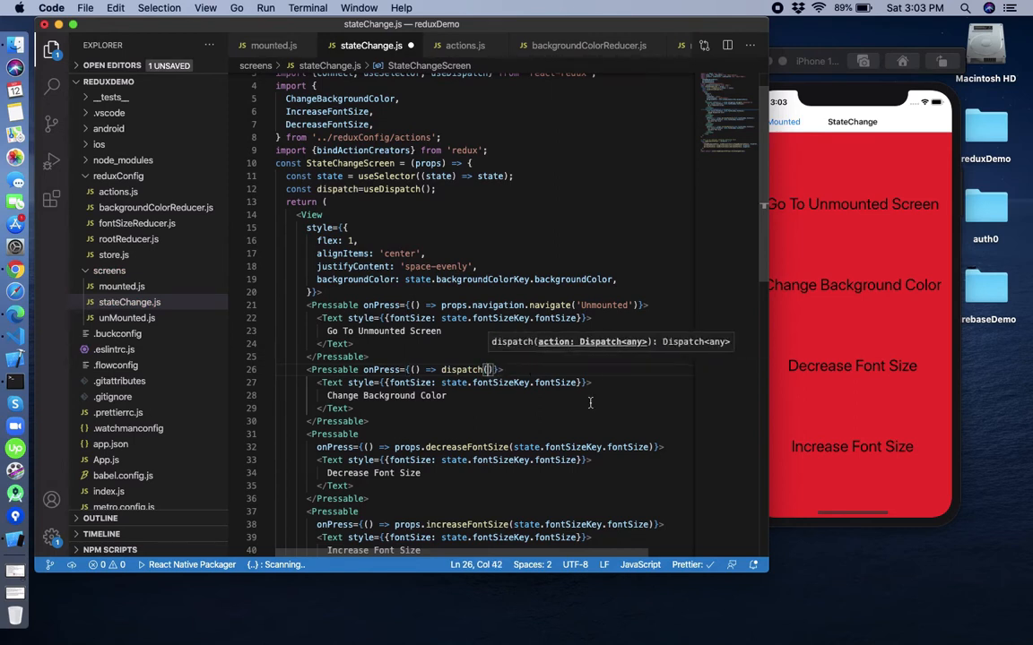
text(chan)
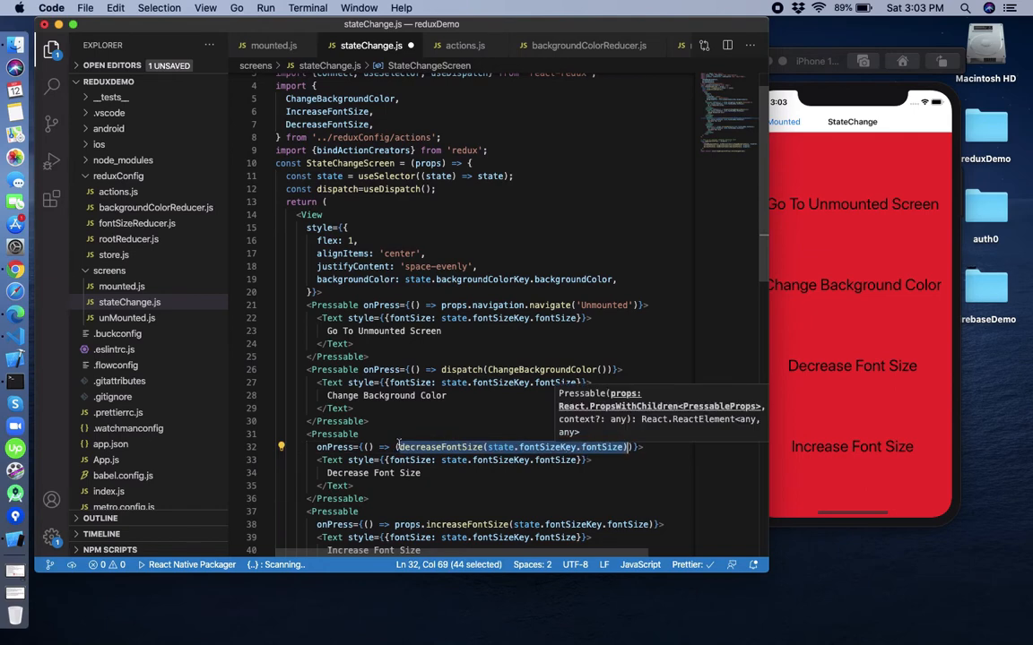
text(disp()
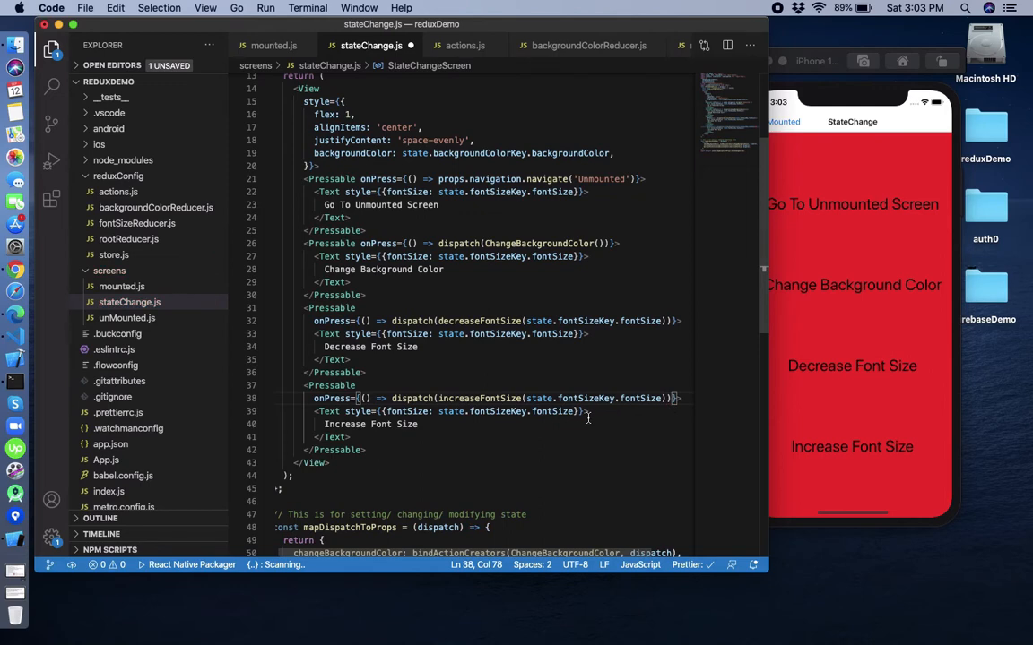
Drop connect and mapDispatchToProps, export StateChangeScreen directly, and test Change Background Color
scroll(down, 3)
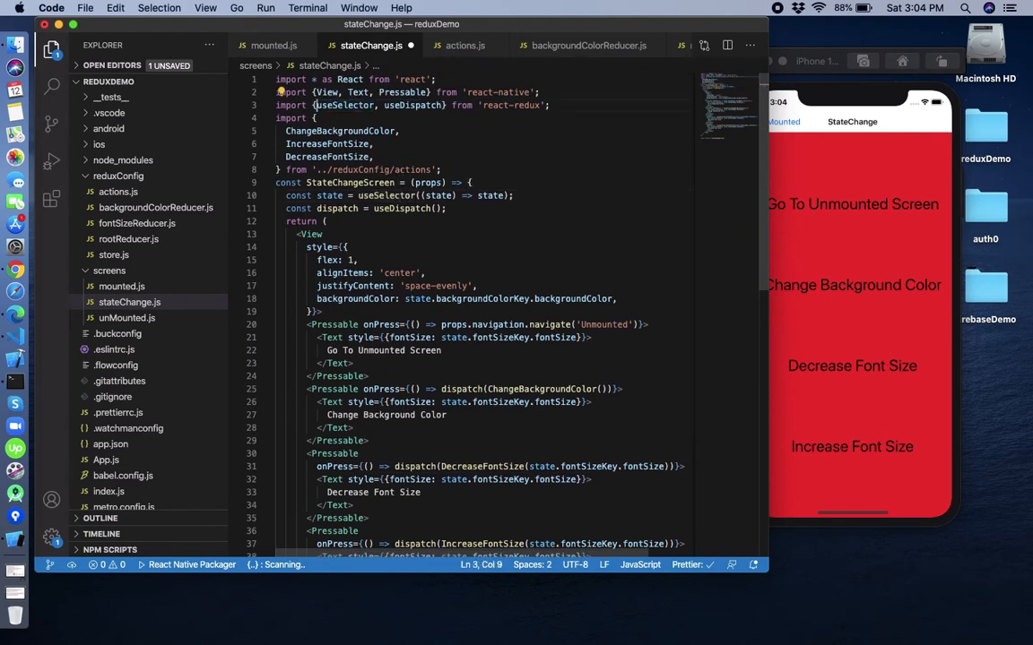
double_click(348, 105)
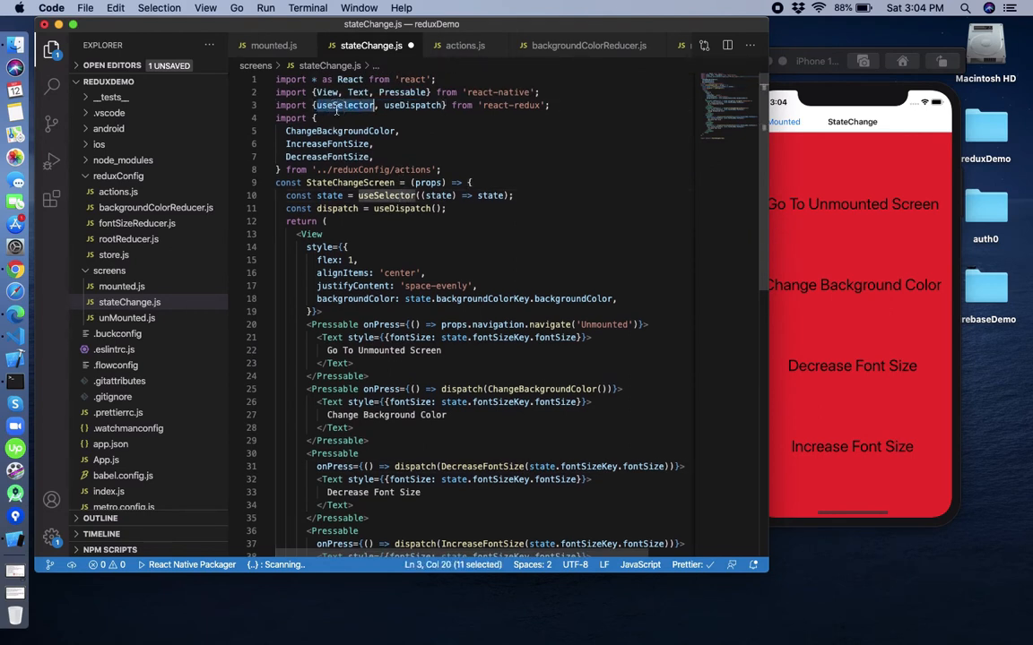
scroll(down, 3)
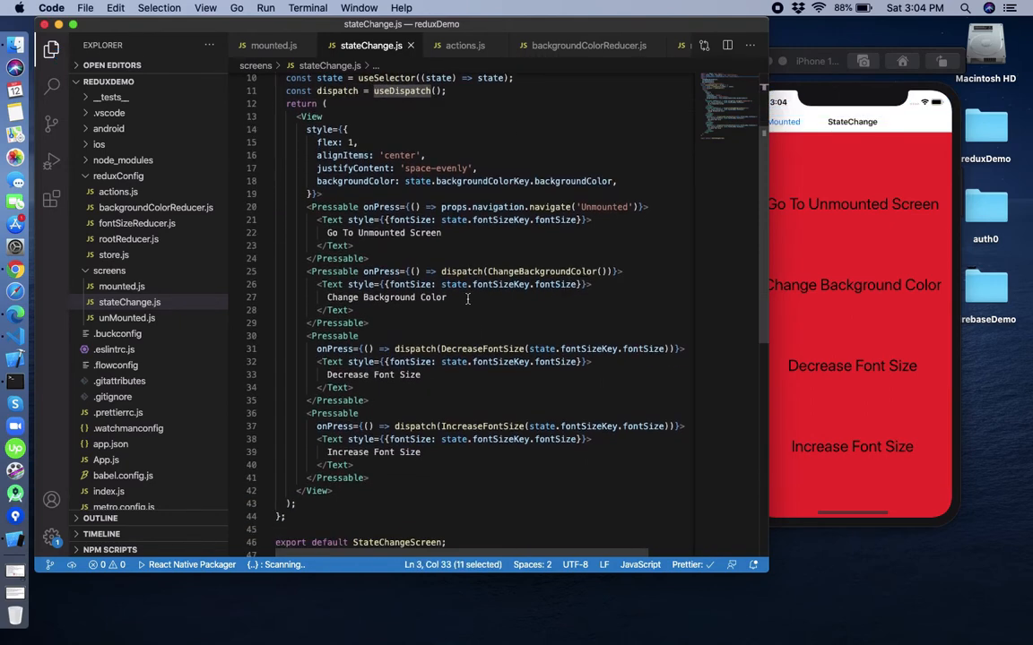
click(851, 285)
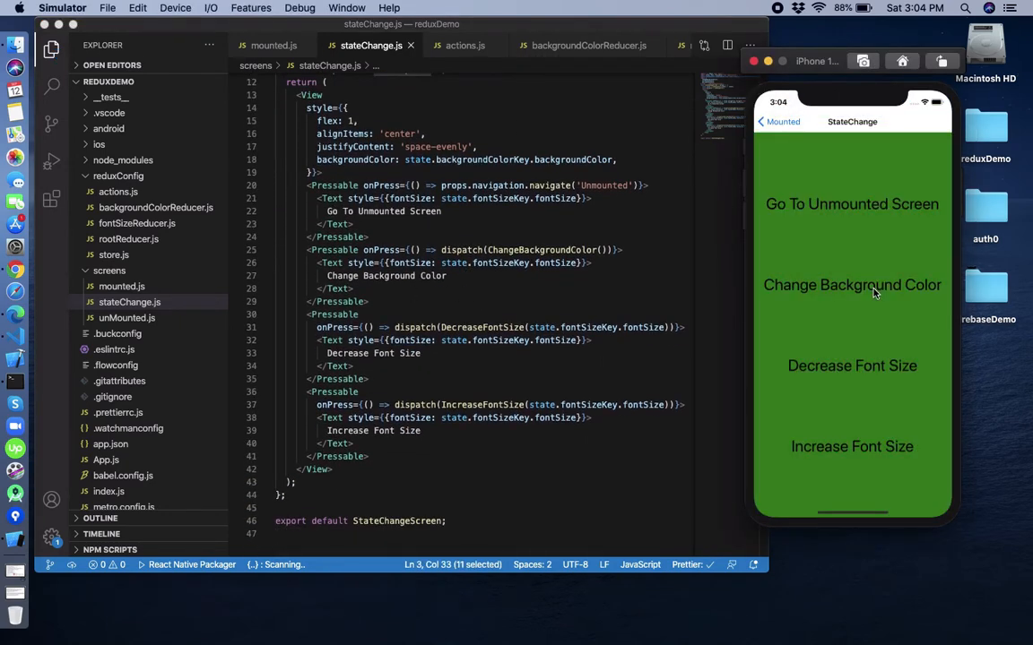
click(851, 366)
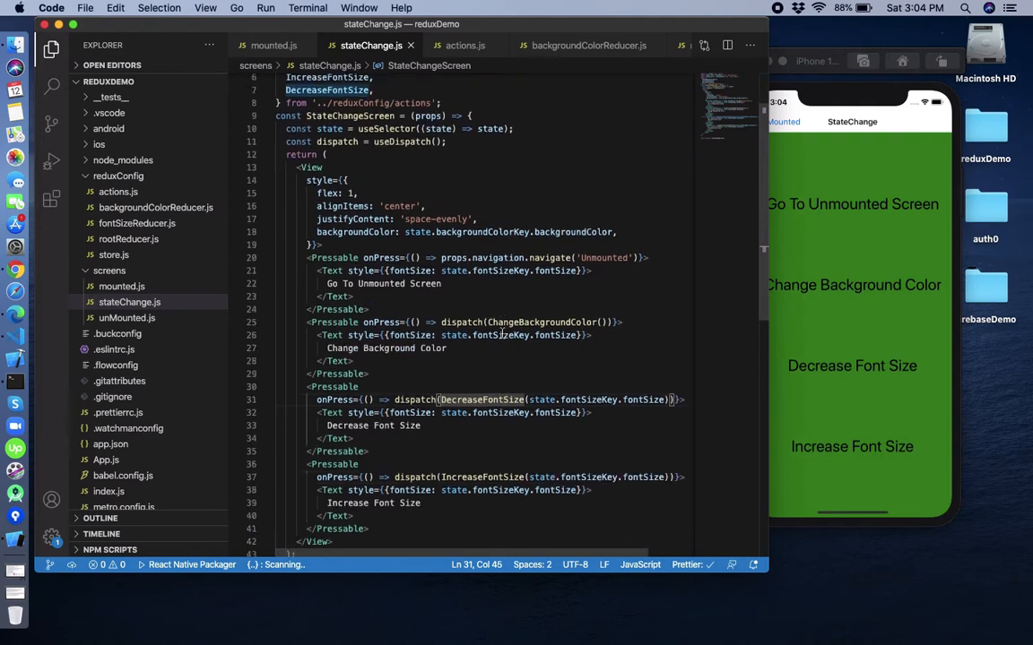
scroll(down, 3)
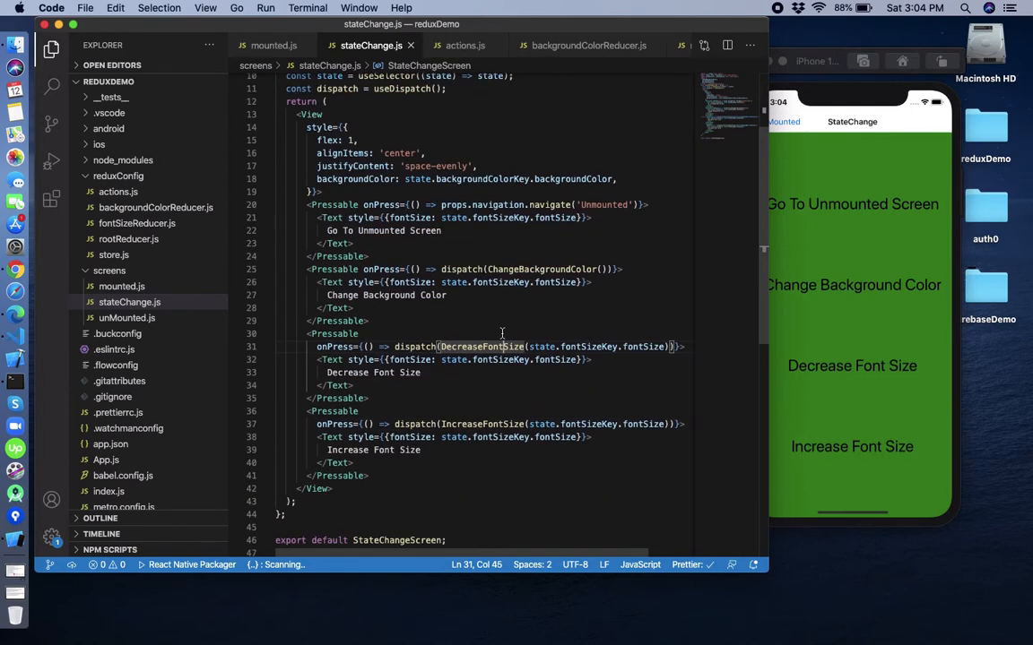
scroll(down, 3)
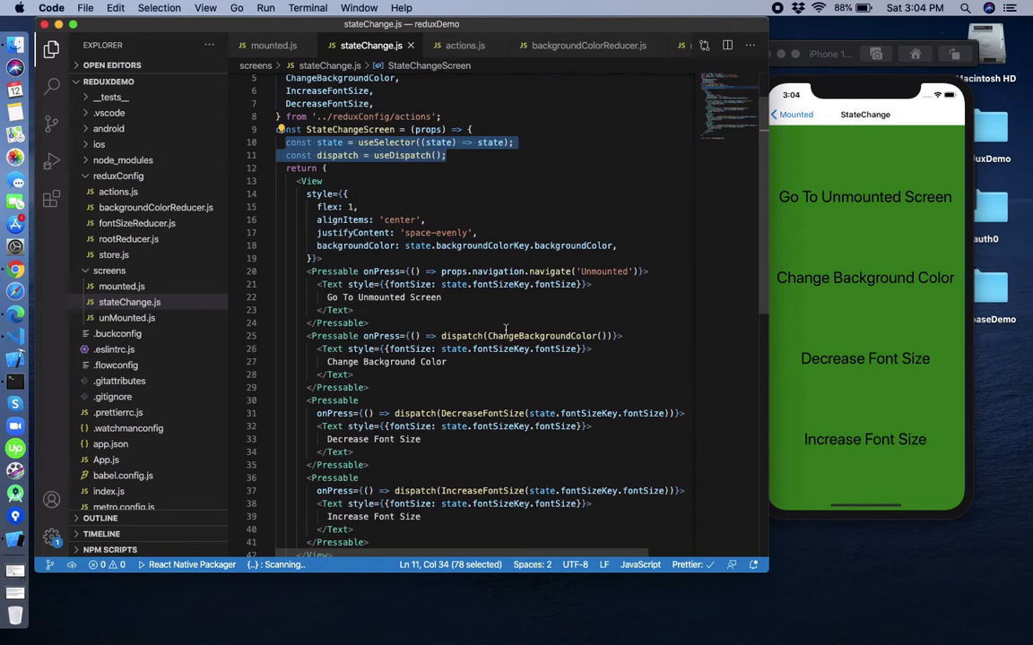
scroll(down, 3)
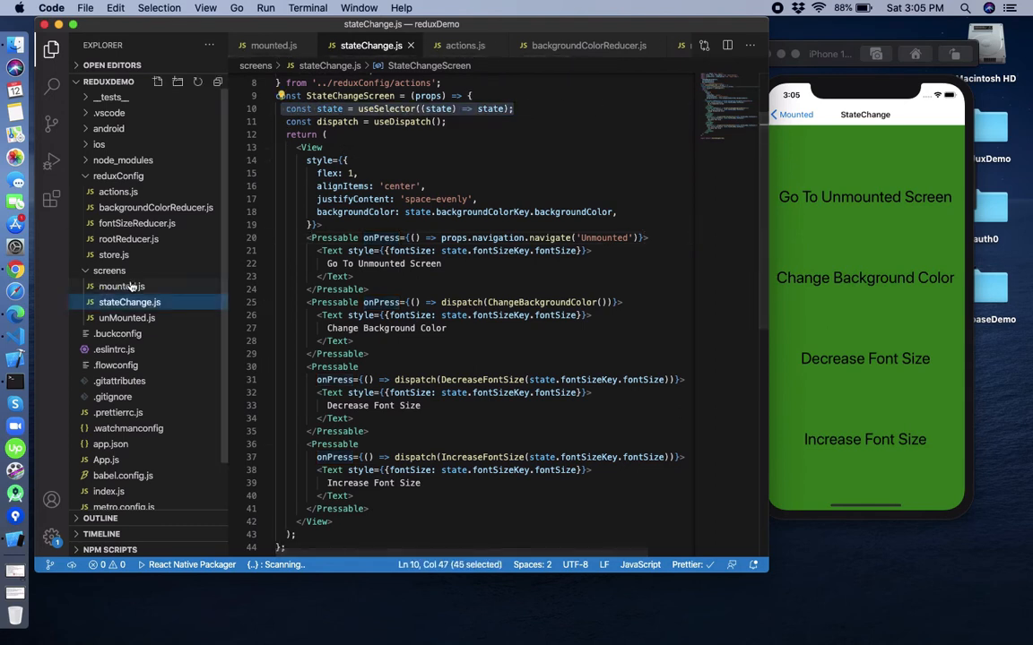
In mounted.js, add const state = useSelector((state) => state) and import useSelector
click(119, 285)
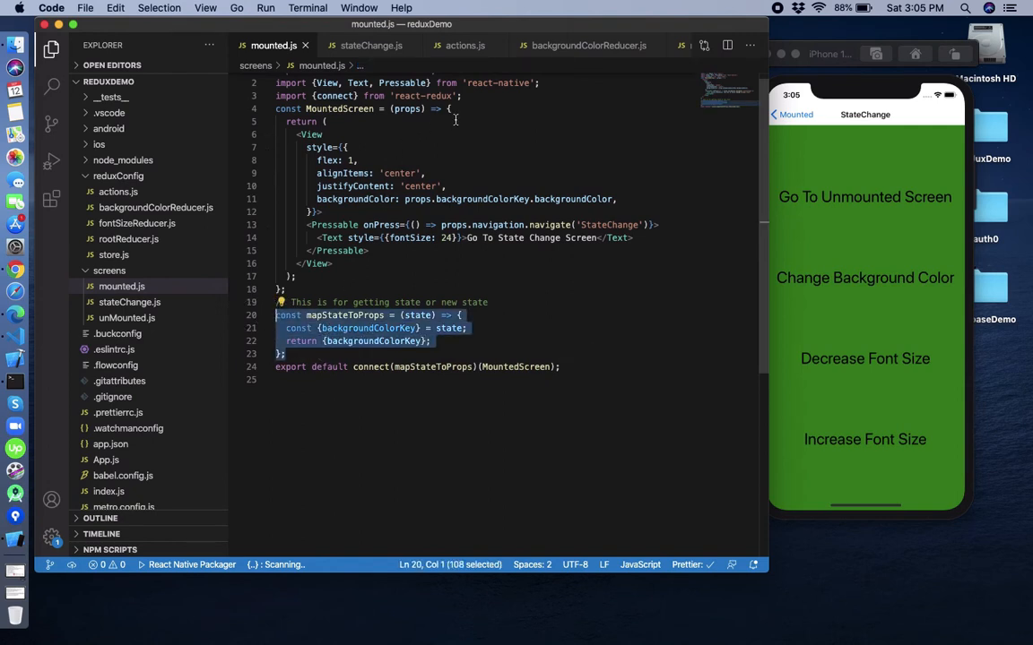
text(const state = useSelector((state) => state);)
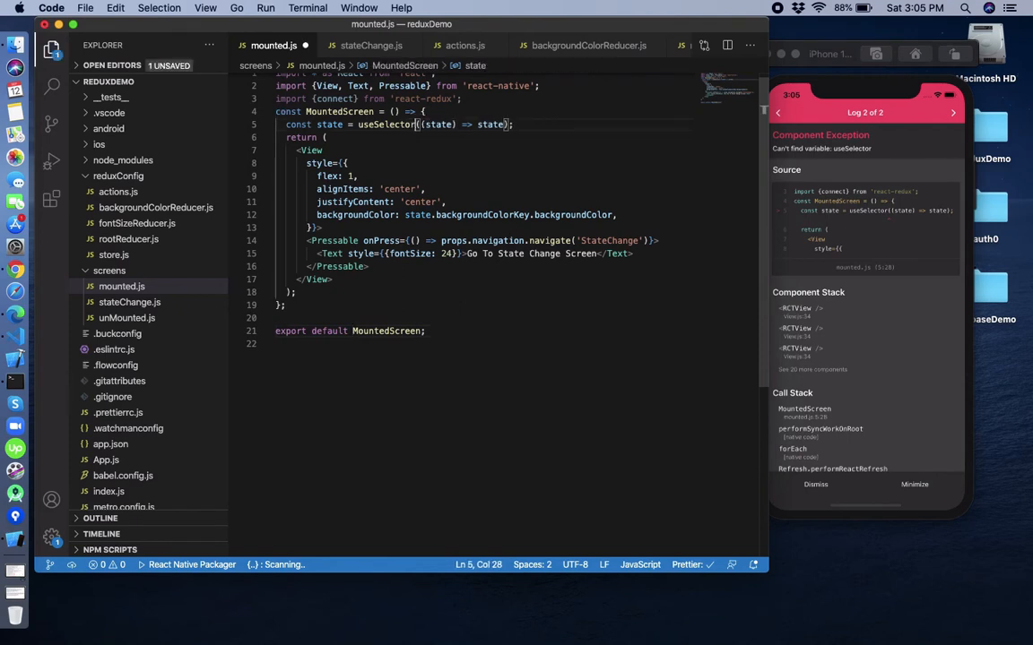
text(, useSelector)
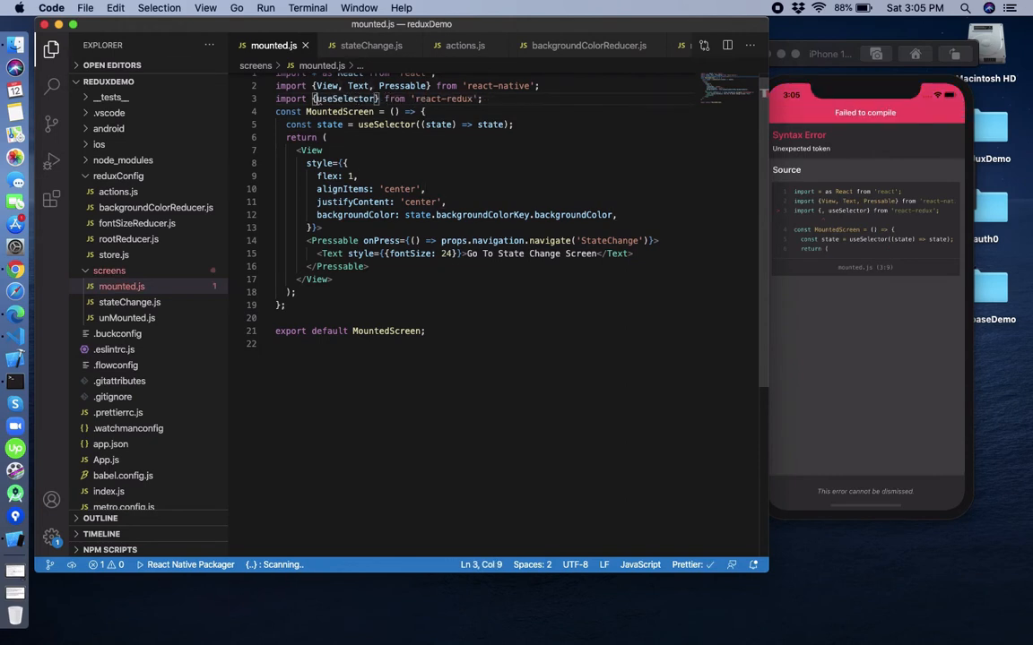
click(369, 45)
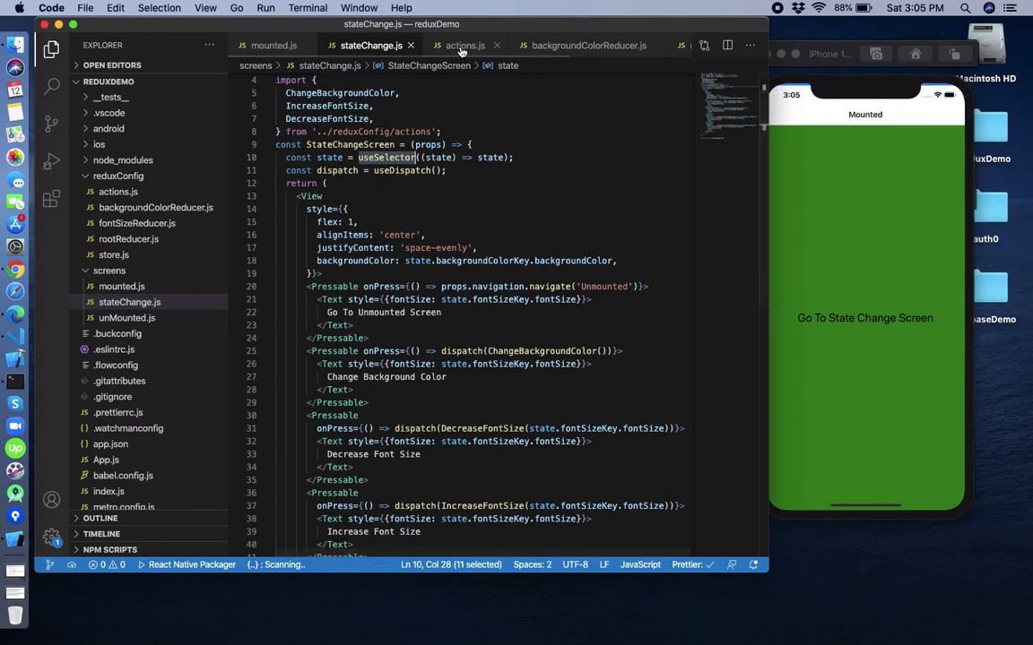
Open unMounted.js and replace props with a state constant from useSelector
click(464, 45)
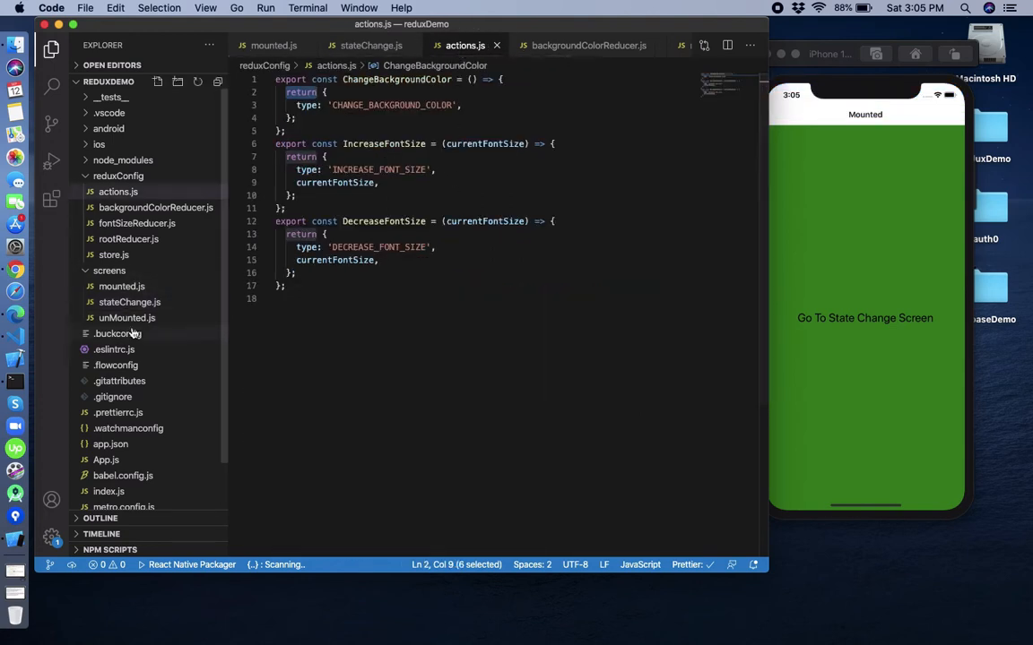
click(127, 317)
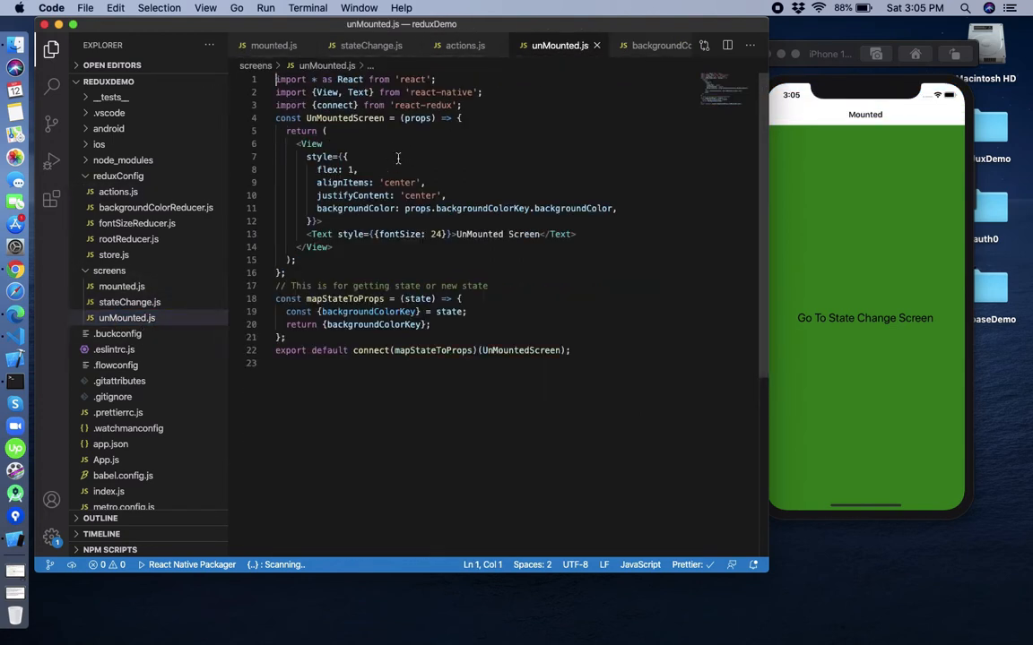
double_click(416, 118)
text(state;)
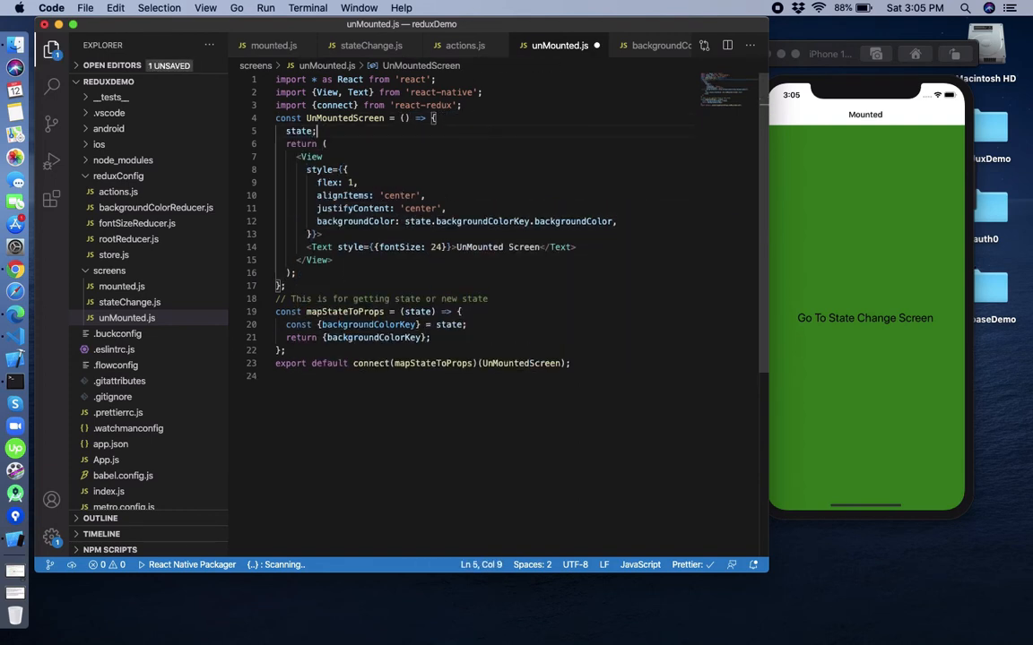
text(const s)
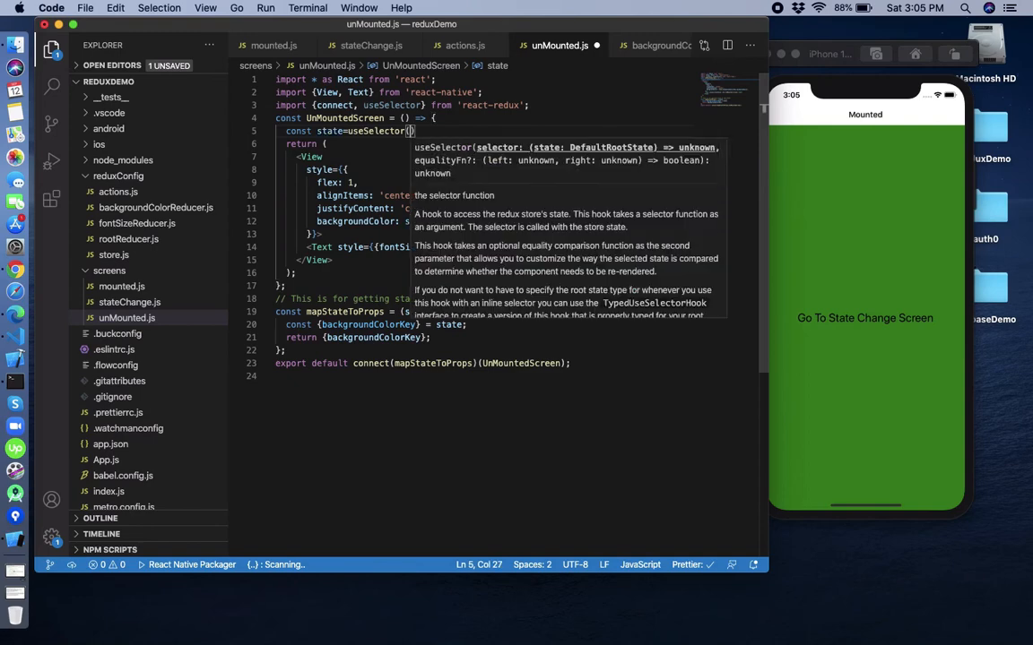
text(state)
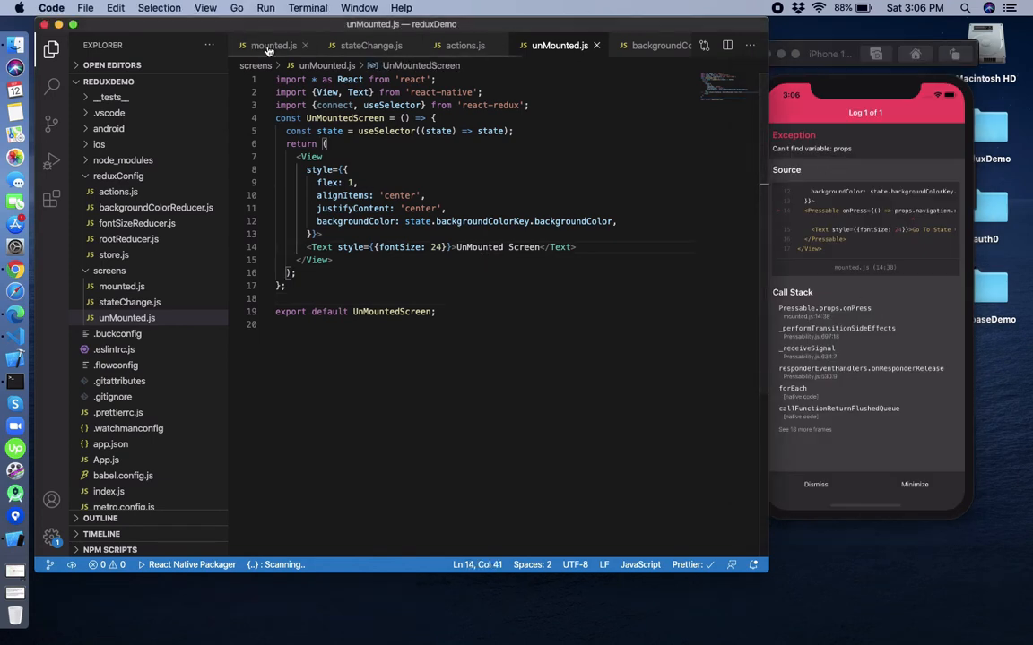
Give MountedScreen its props parameter back and test navigating to State Change
click(269, 45)
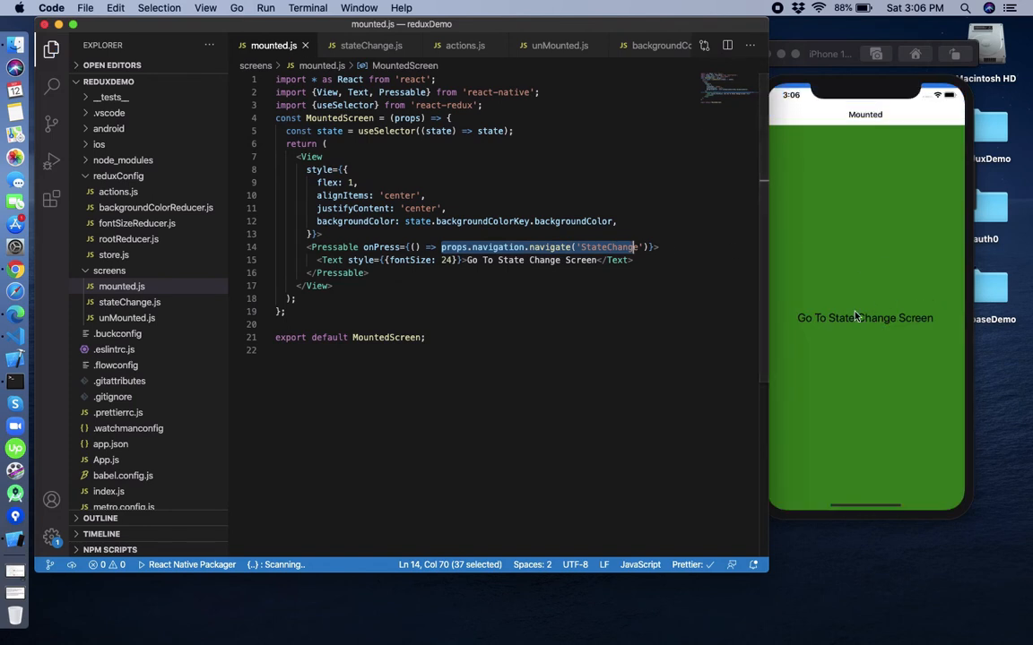
click(864, 317)
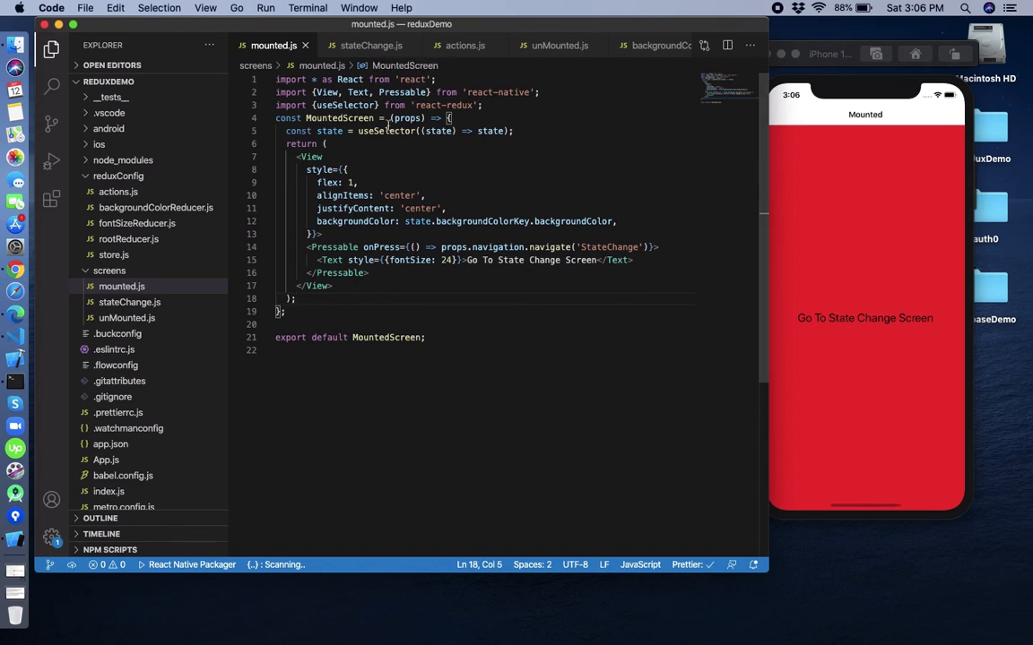
Compare mounted.js's useSelector with stateChange.js's dispatch and useSelector calls, highlighting each
double_click(383, 131)
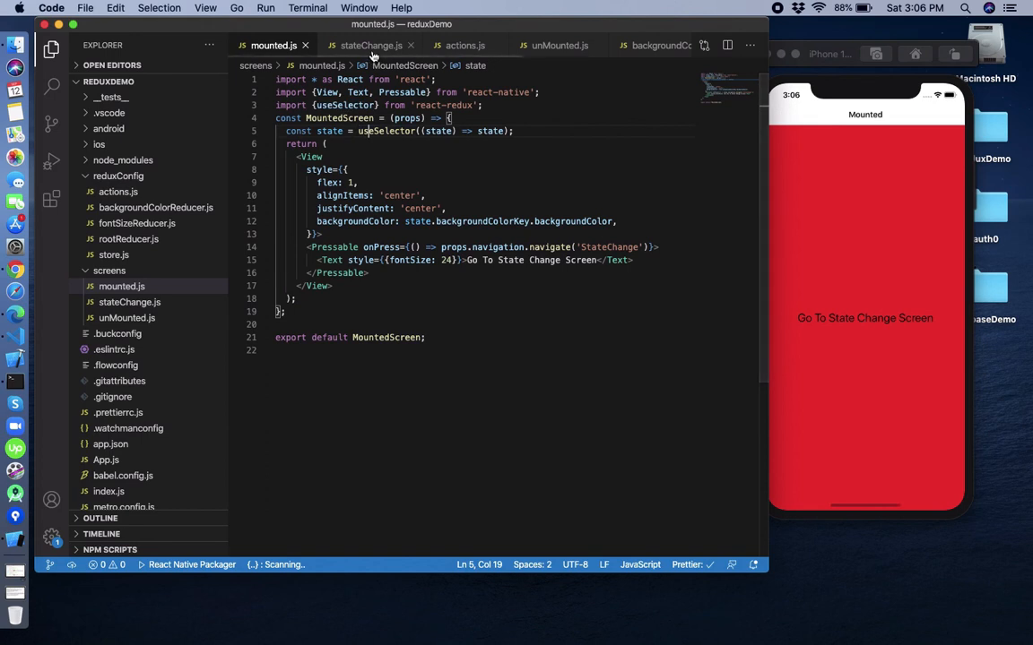
click(372, 45)
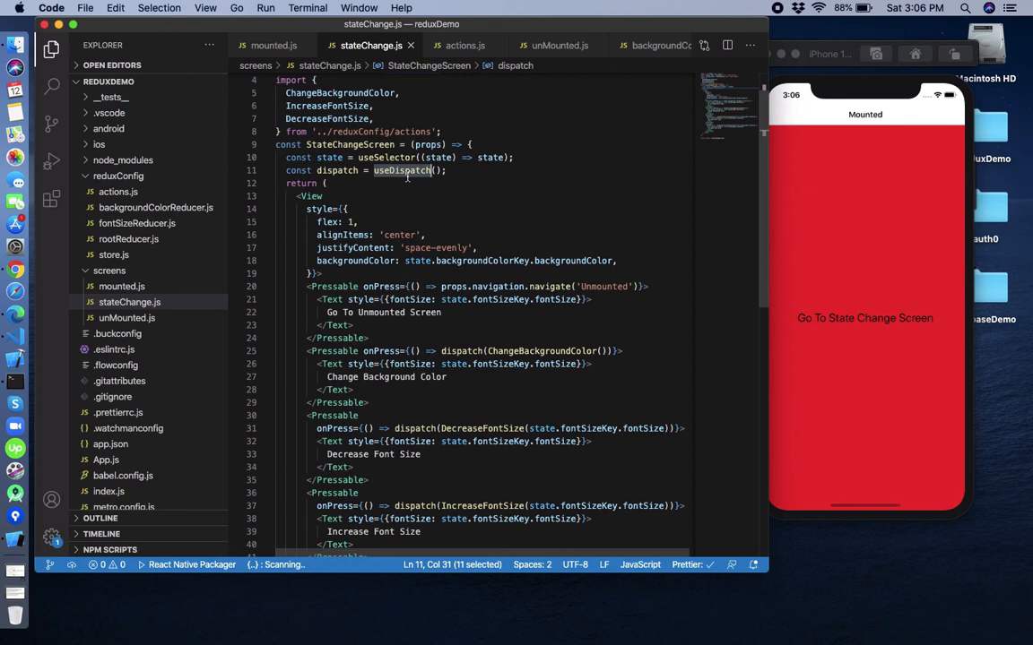
double_click(337, 170)
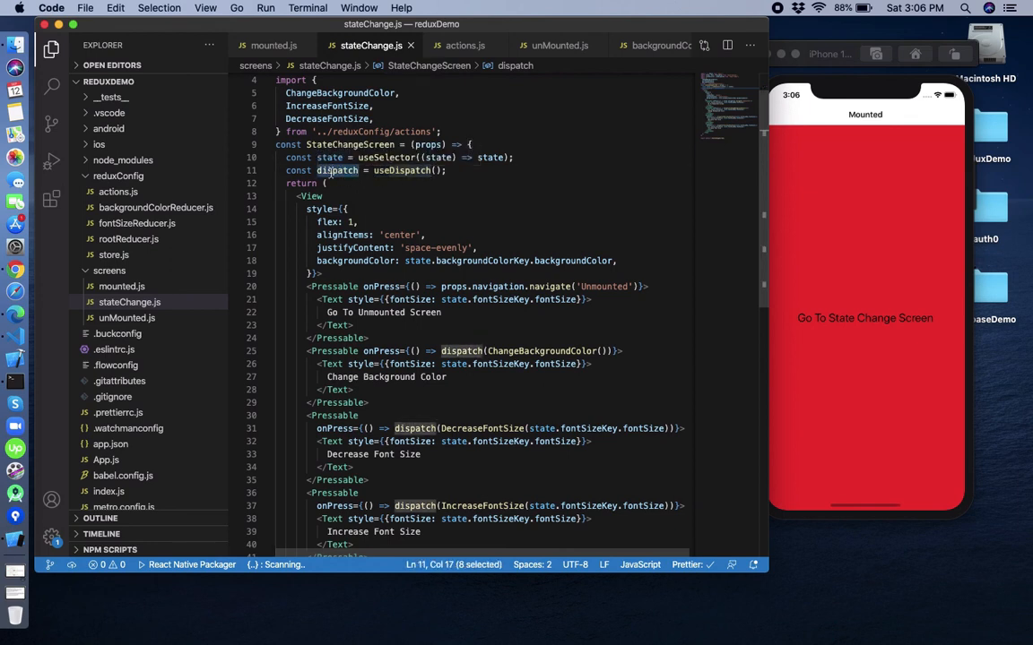
click(472, 170)
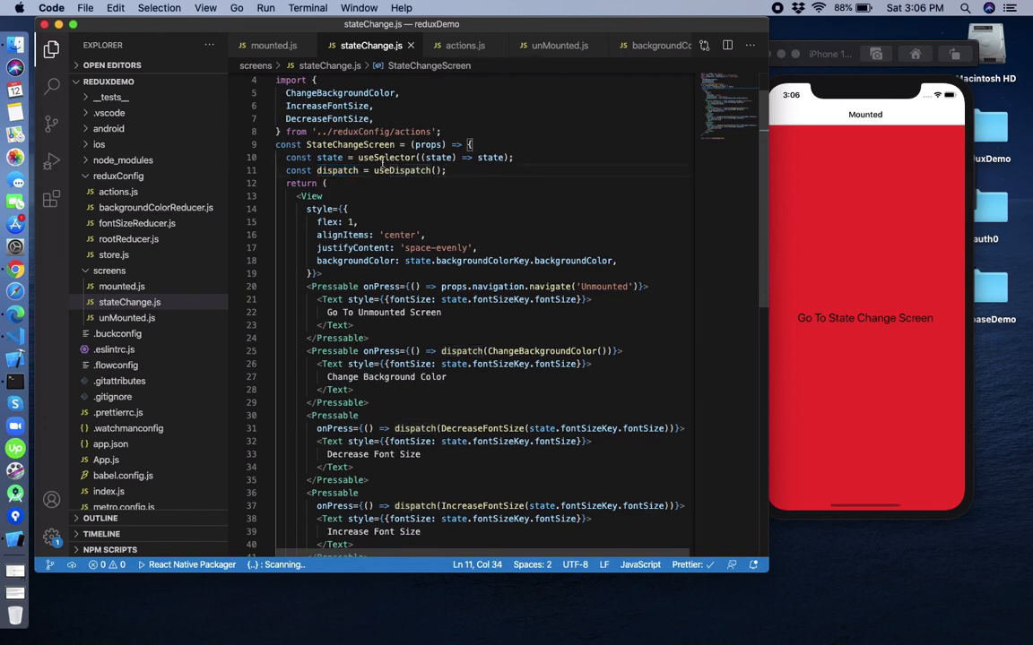
double_click(382, 158)
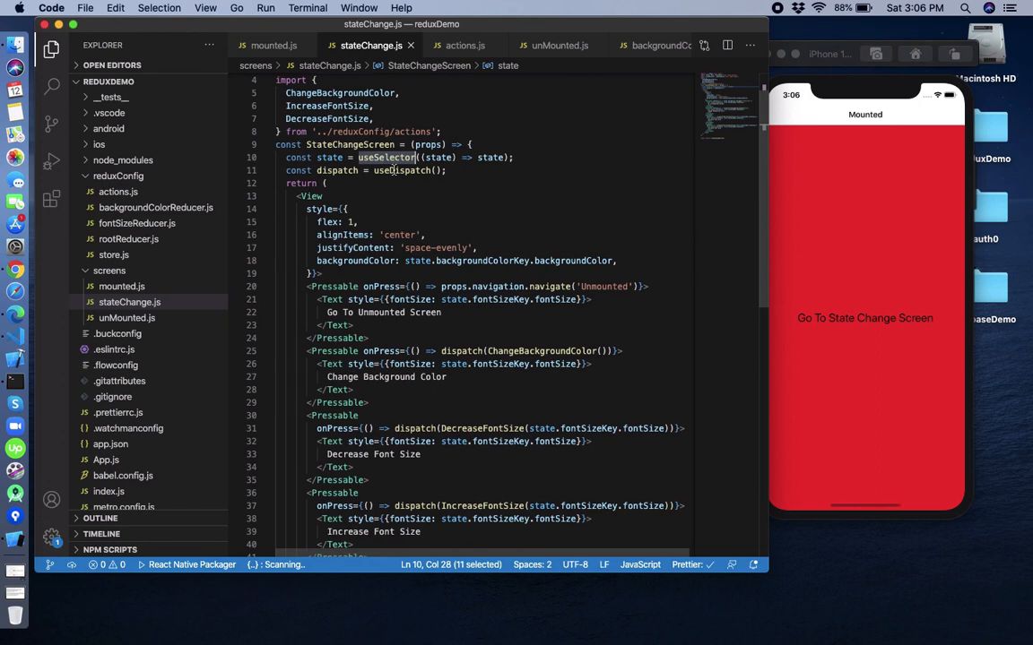